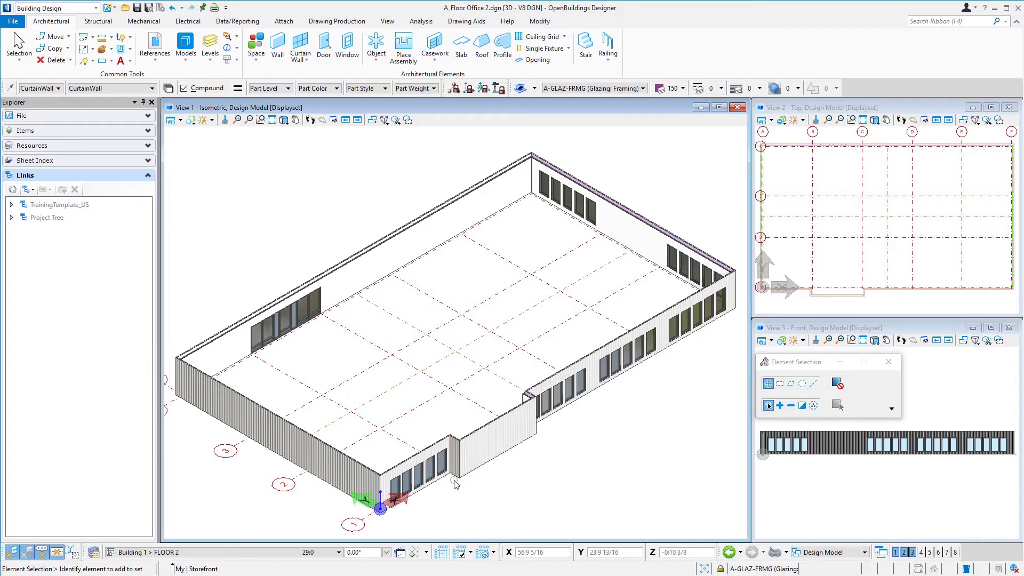
Save a copy of the floor model as A_Floor Roof.dgn.
left_click(453, 450)
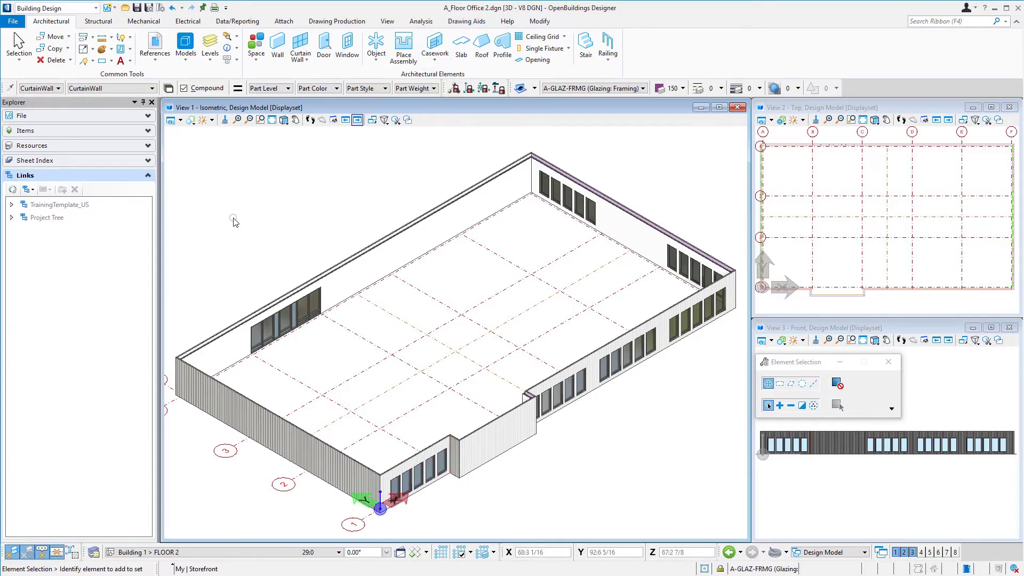
left_click(12, 21)
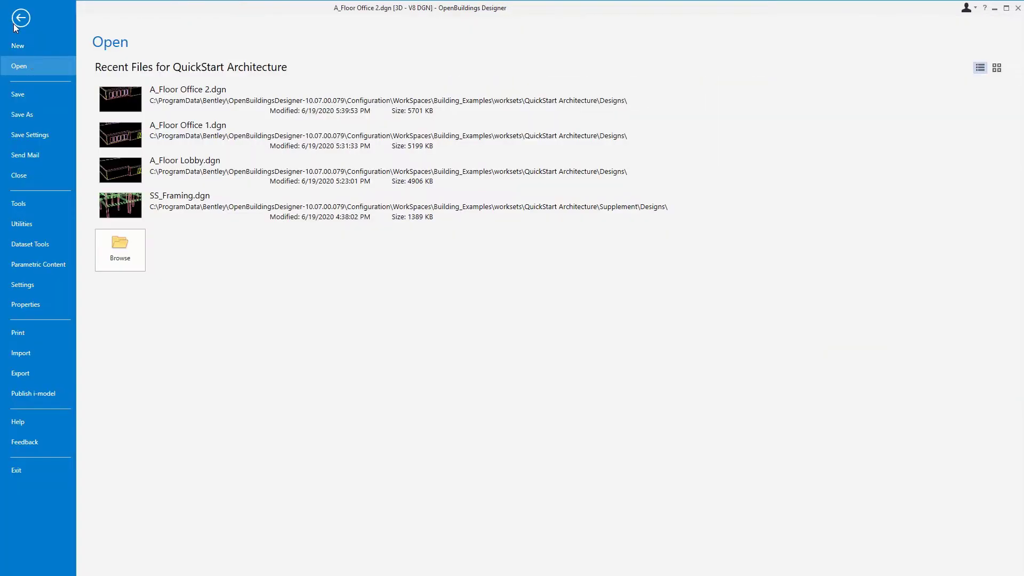
left_click(22, 114)
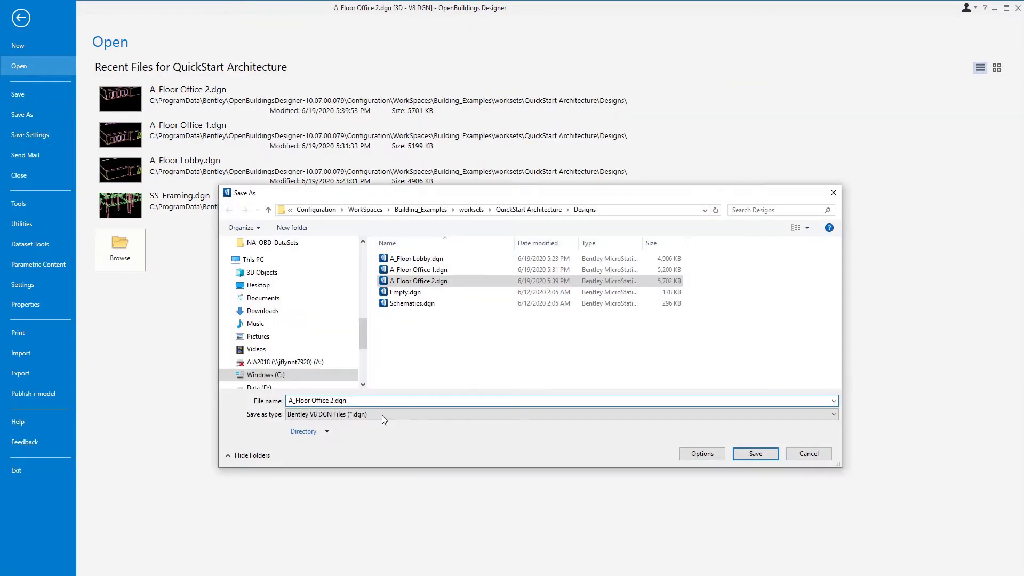
double_click(323, 400)
type("Roo")
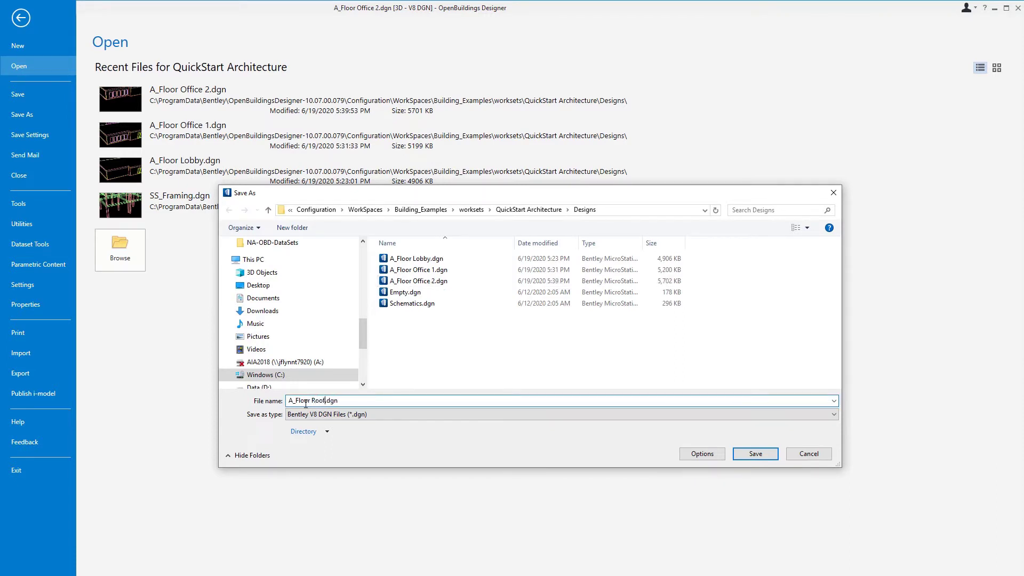
left_click(754, 453)
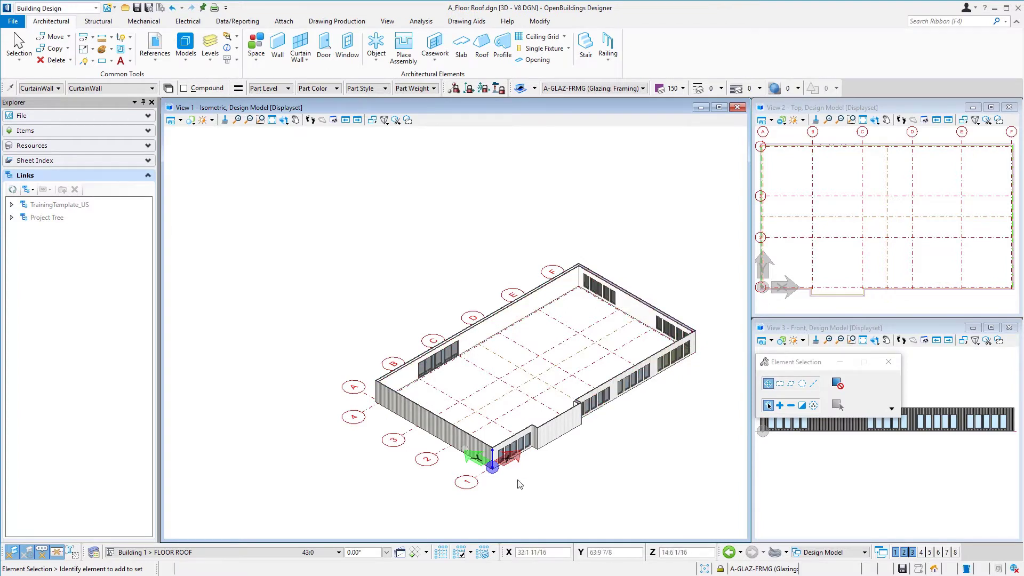
mouse_move(583, 456)
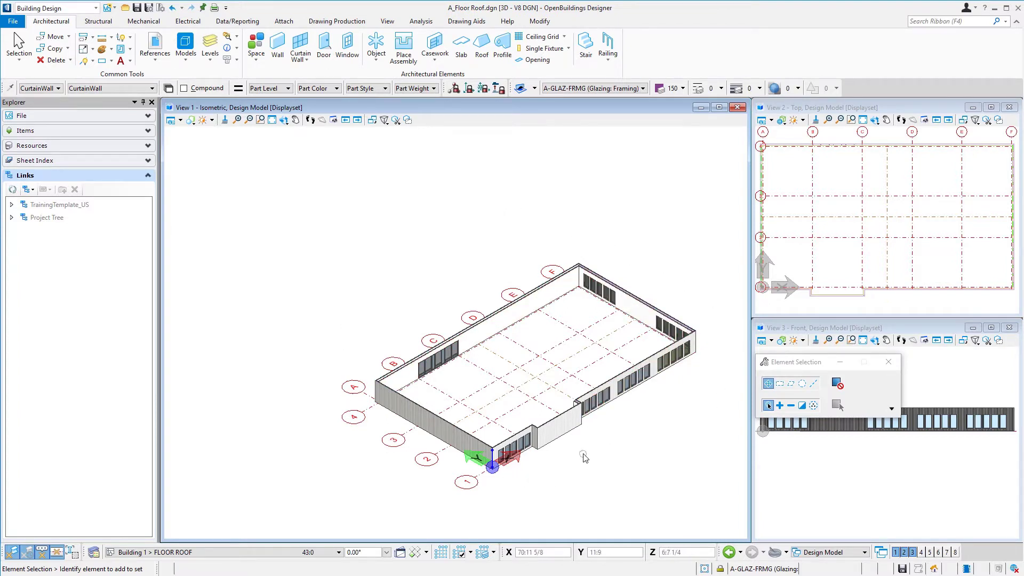
mouse_move(206, 409)
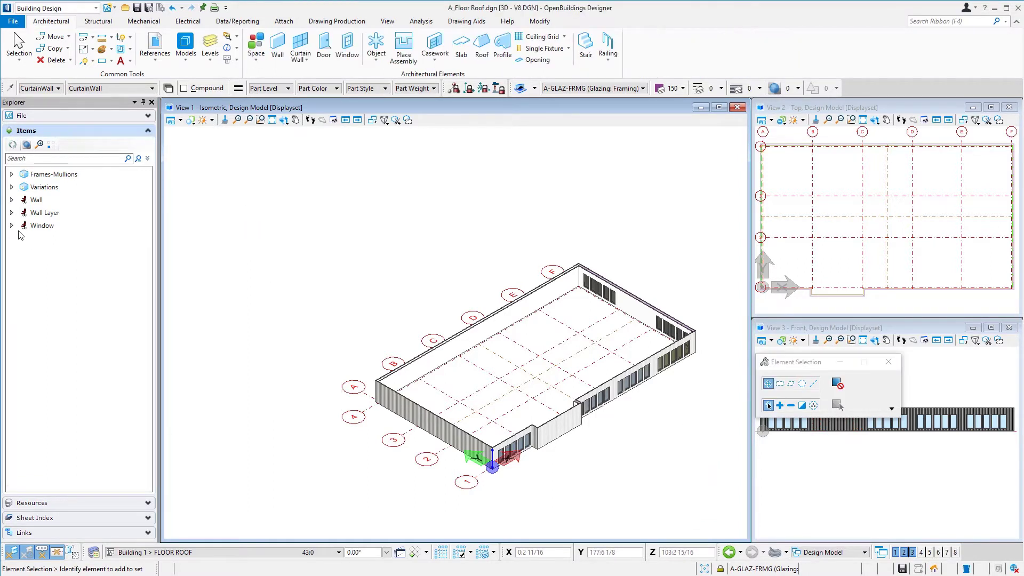
Select every entry under Window in Explorer Items and delete them all.
left_click(12, 225)
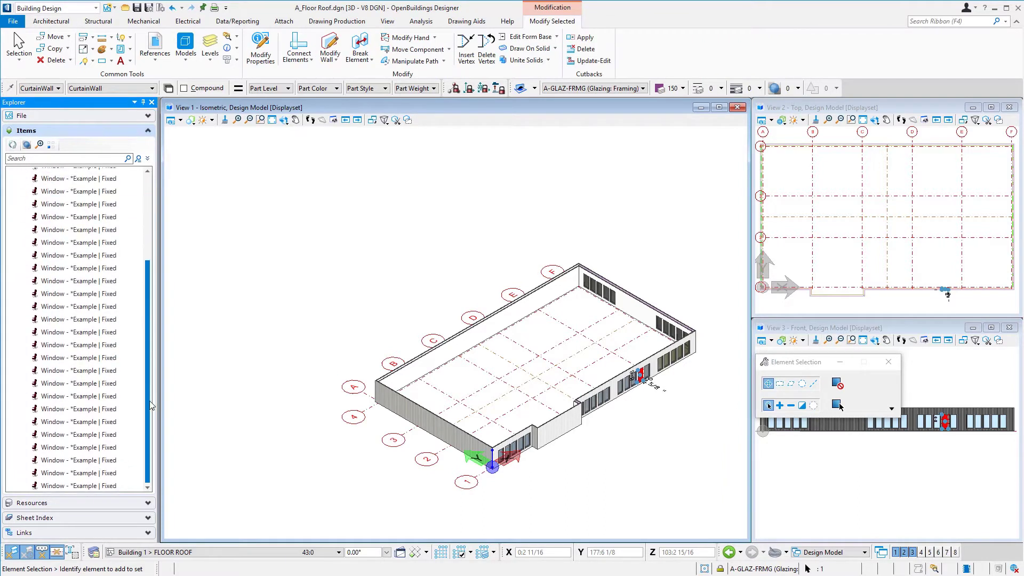
left_click(78, 486)
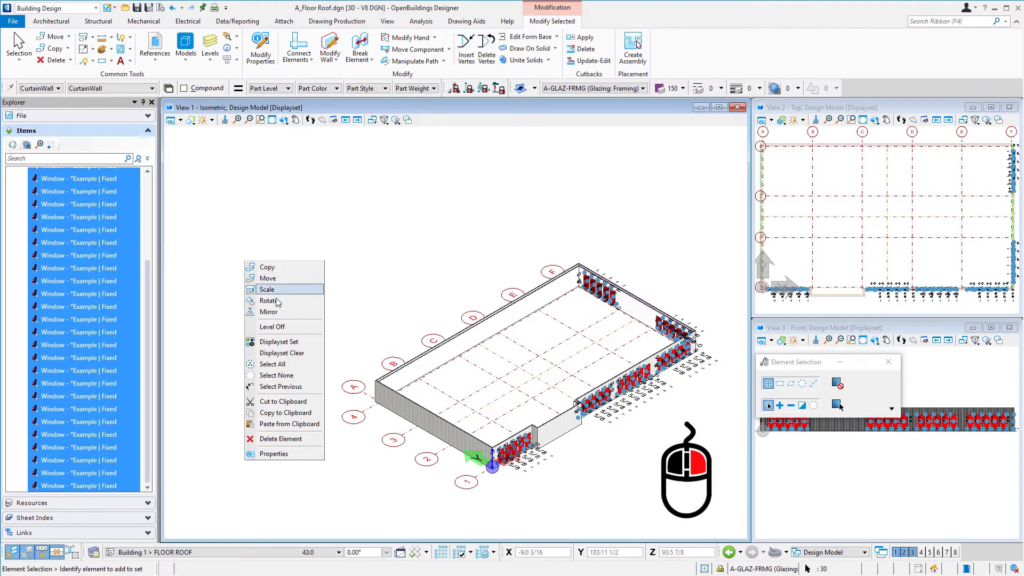
mouse_move(281, 438)
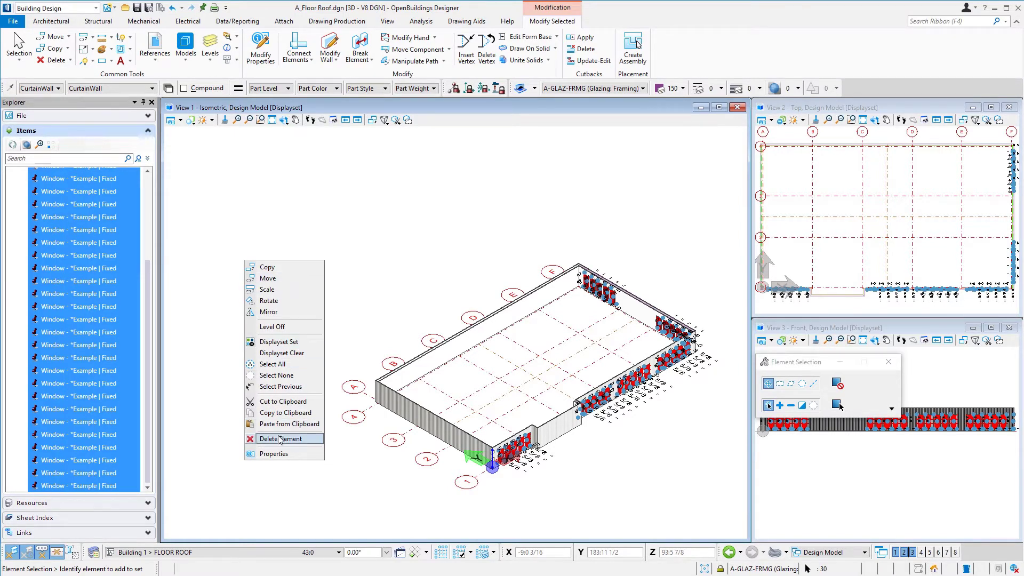
left_click(281, 438)
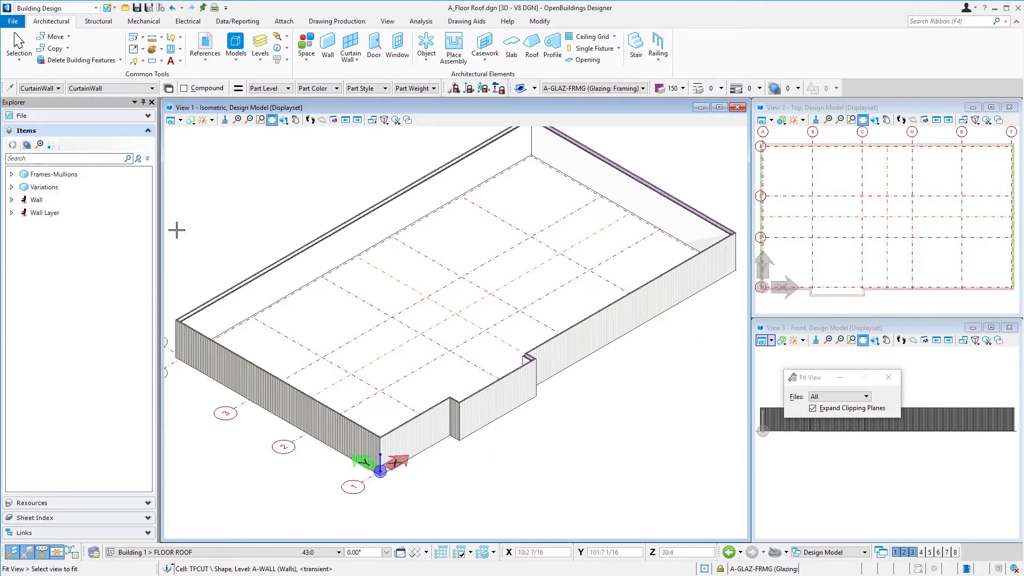
Select all walls under Wall in Explorer Items and set their height to 3'.
left_click(43, 212)
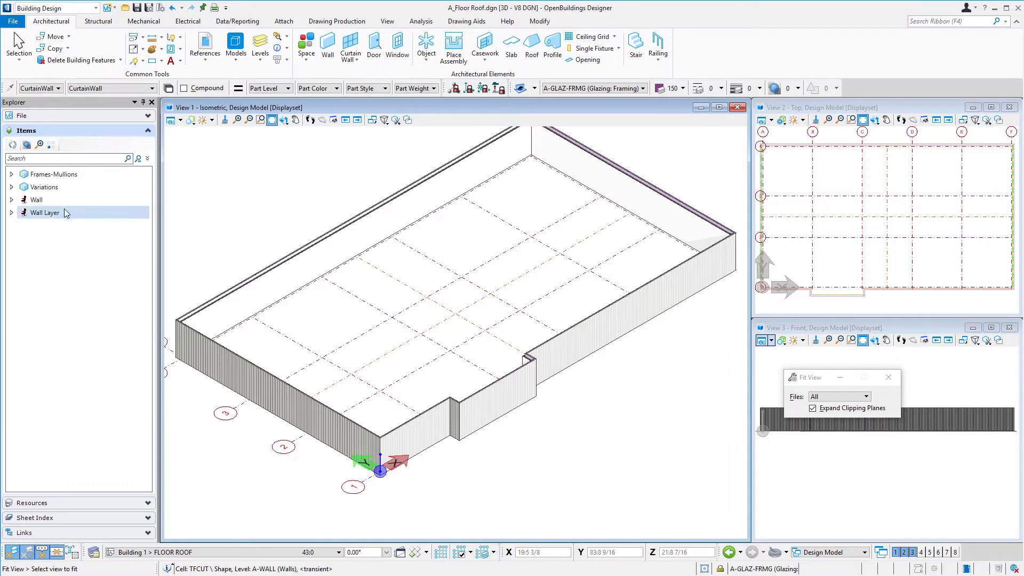
left_click(11, 199)
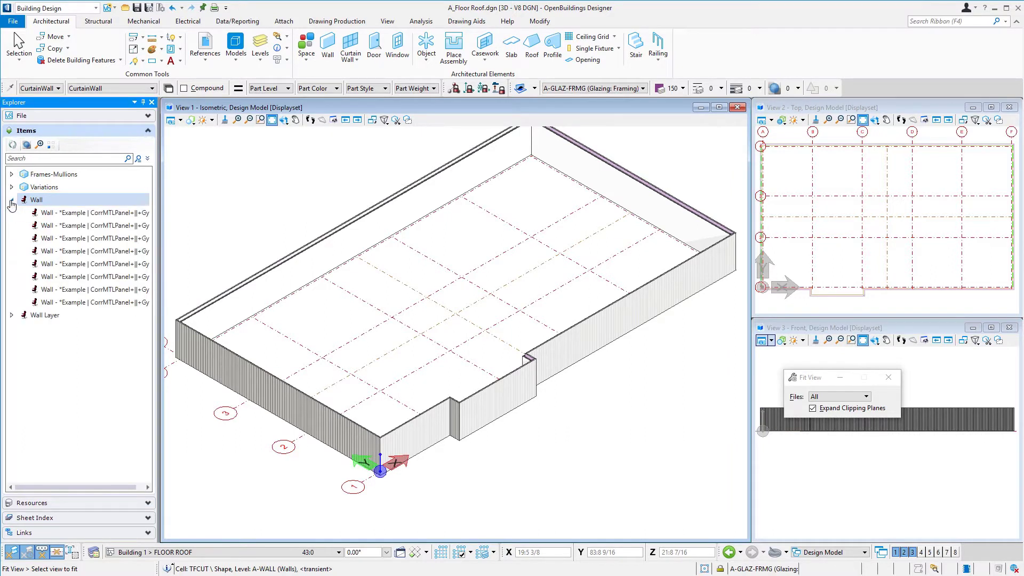
left_click(91, 212)
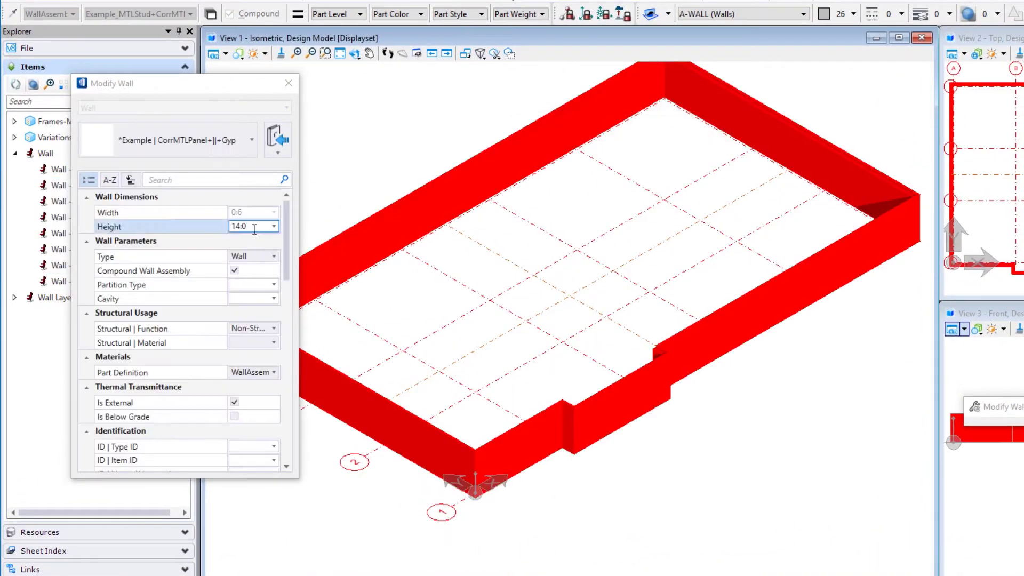
type("3")
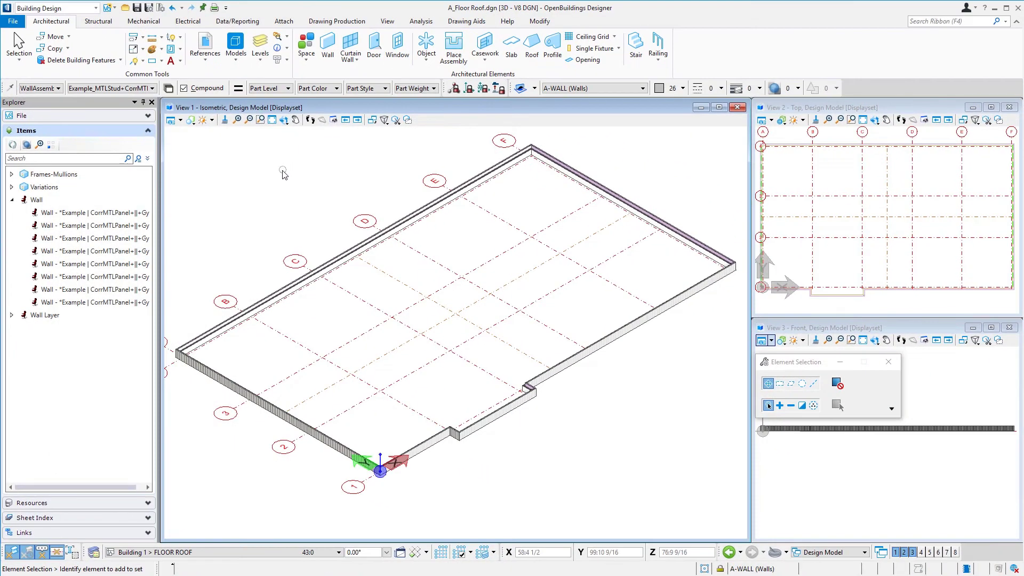
mouse_move(280, 184)
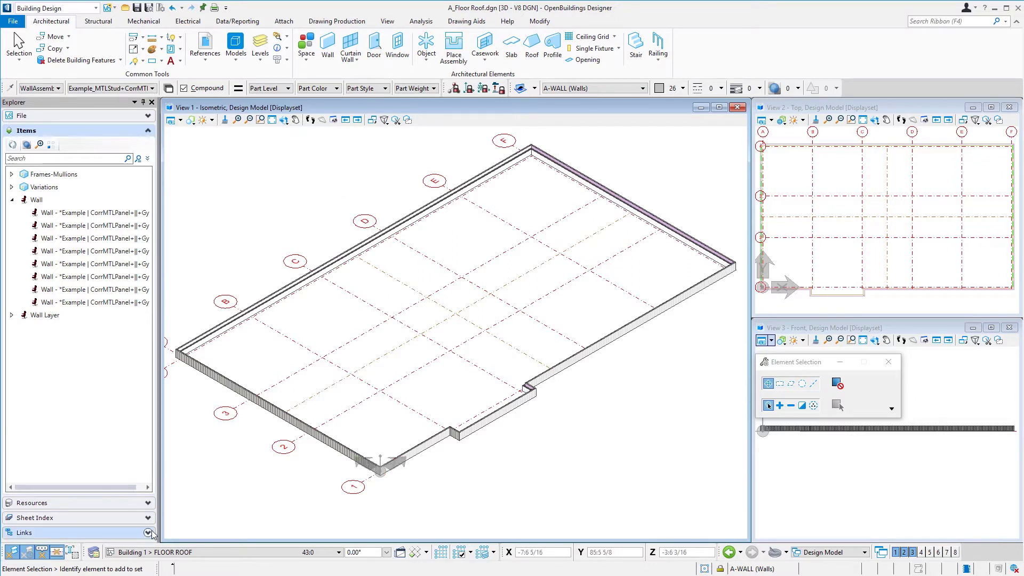
Expand the Links panel's Project Tree down to Building Models > Design Models.
left_click(24, 533)
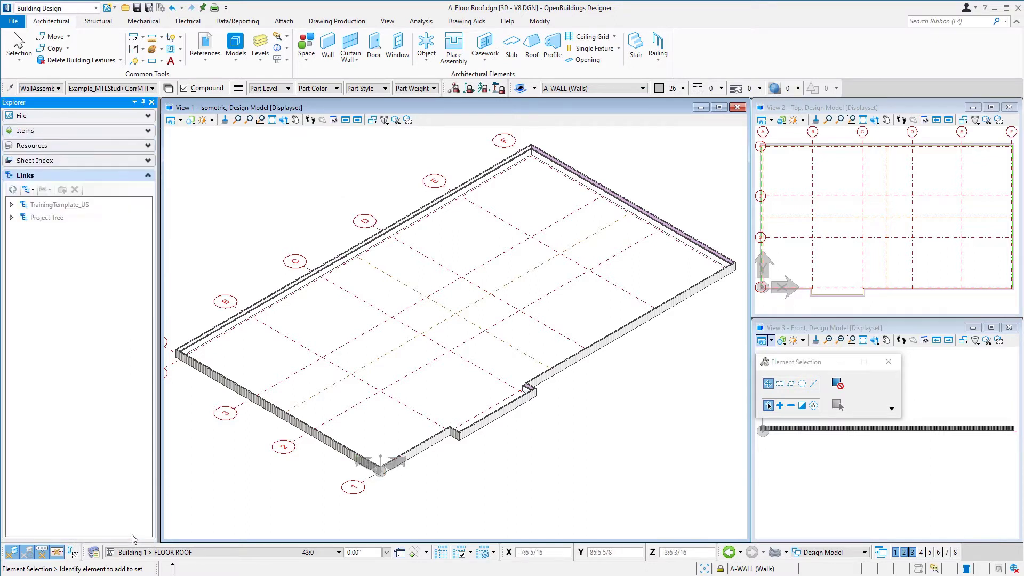
left_click(47, 217)
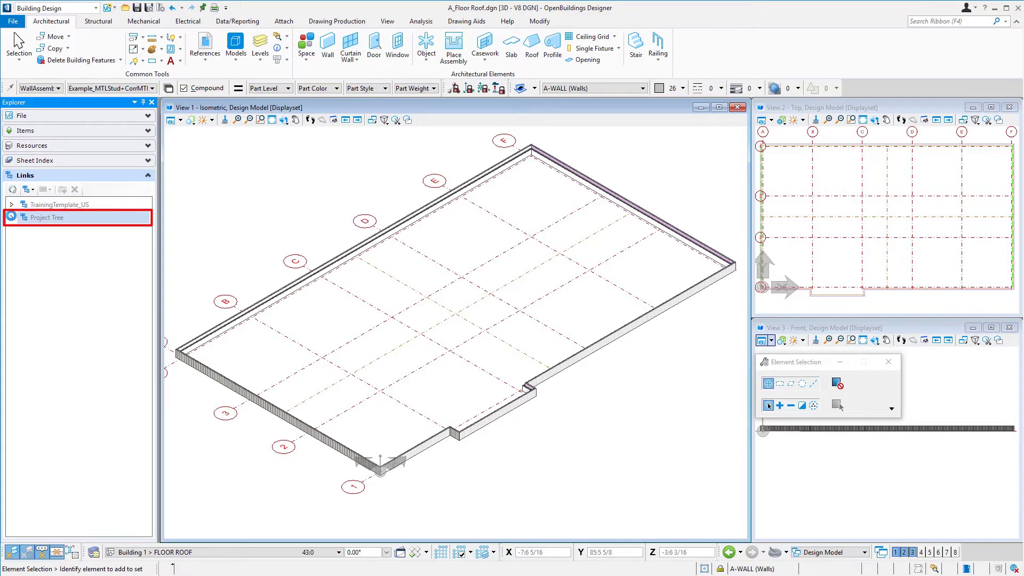
left_click(11, 217)
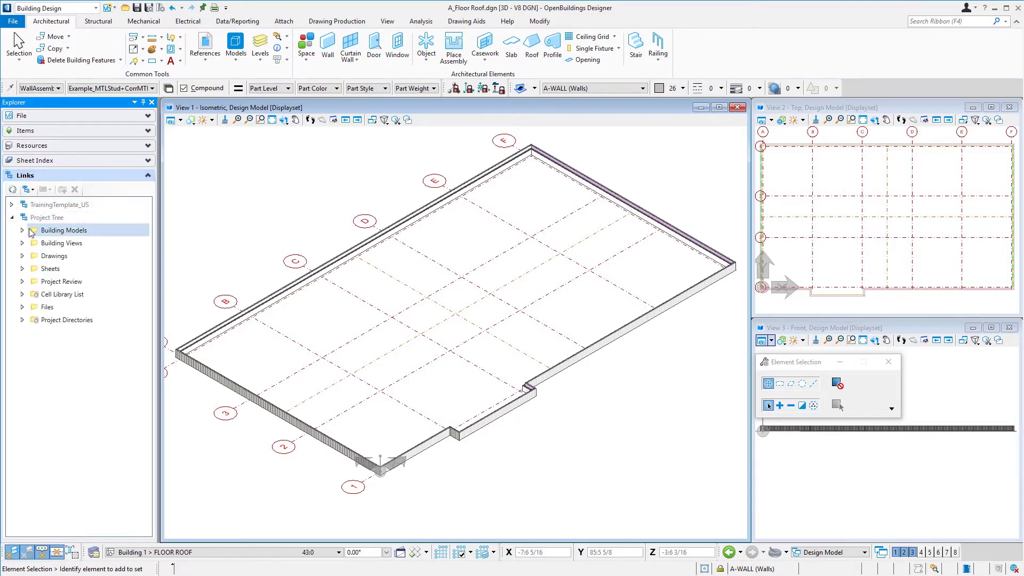
left_click(23, 230)
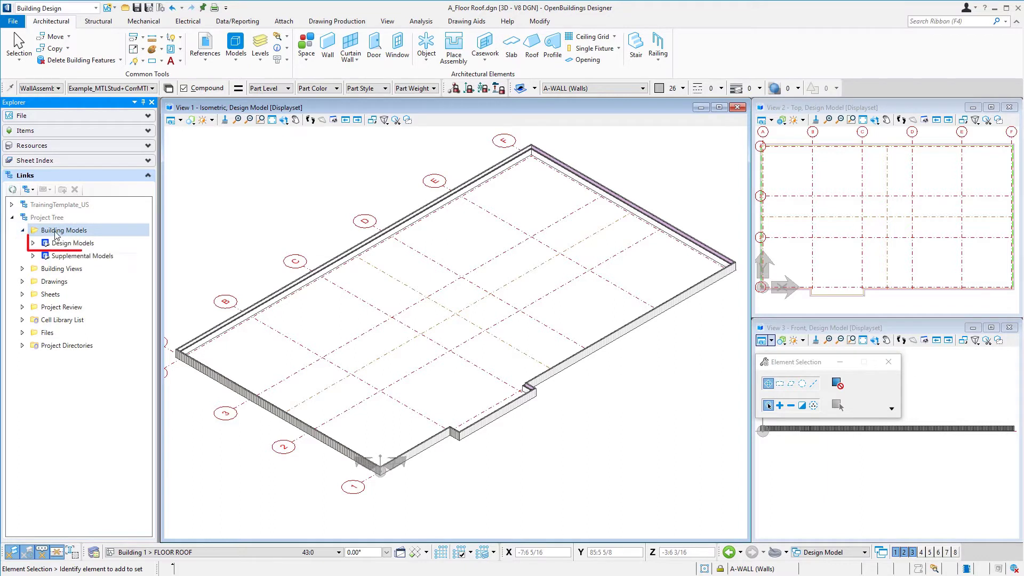
left_click(72, 242)
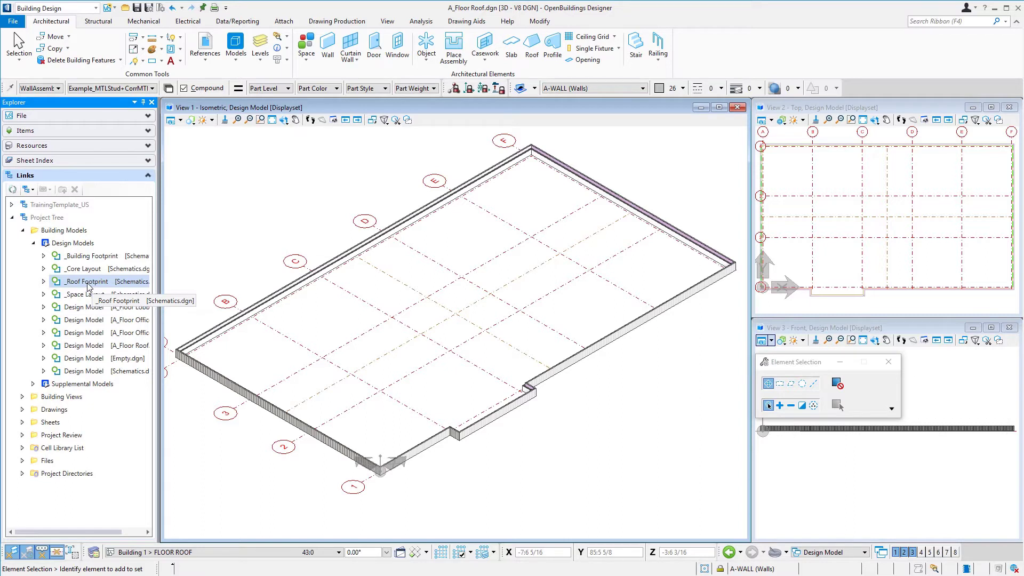
mouse_move(85, 285)
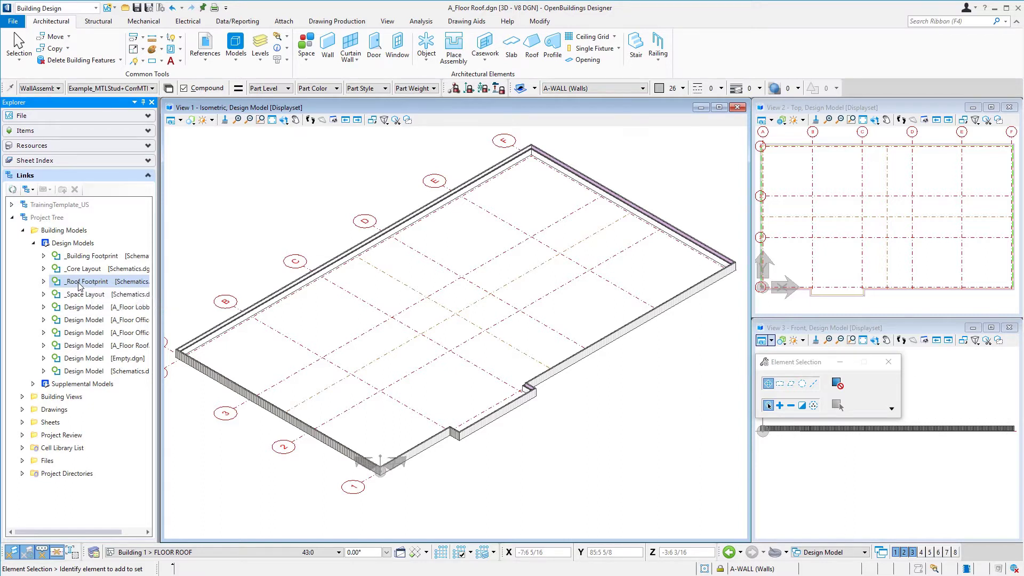
Attach the _Roof Footprint design model as a reference using the Recommended method.
left_click(85, 281)
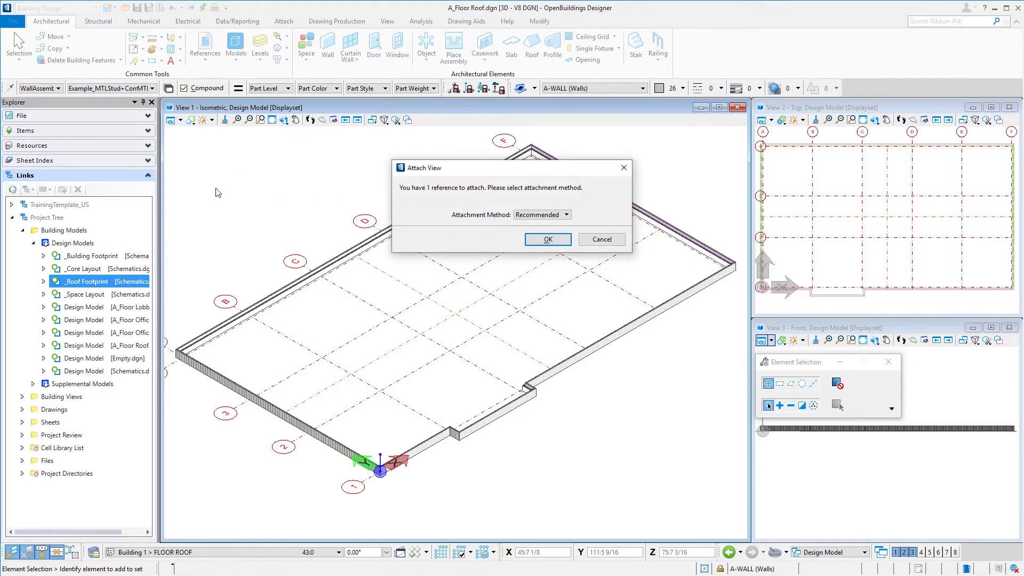
mouse_move(522, 227)
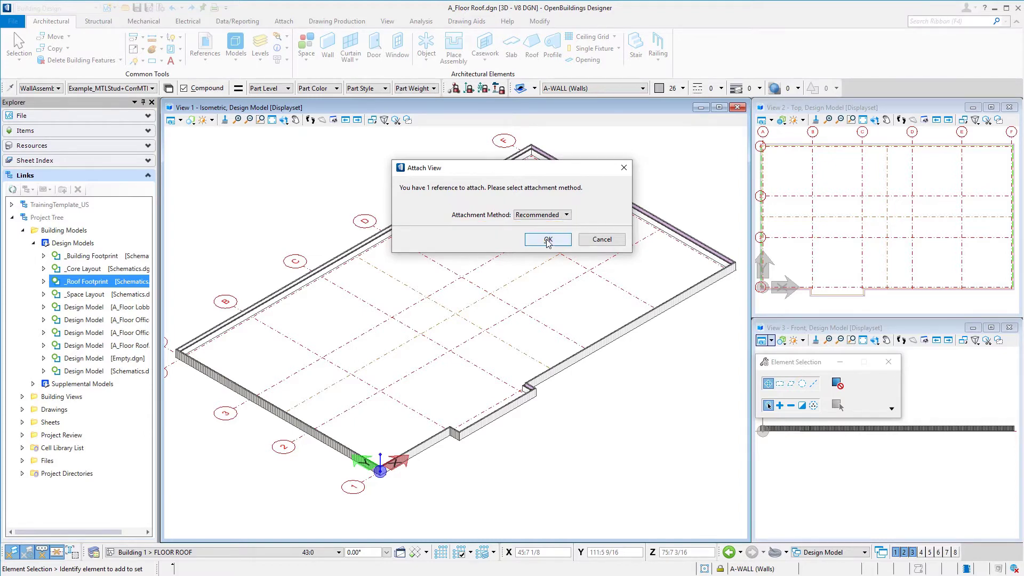
left_click(546, 239)
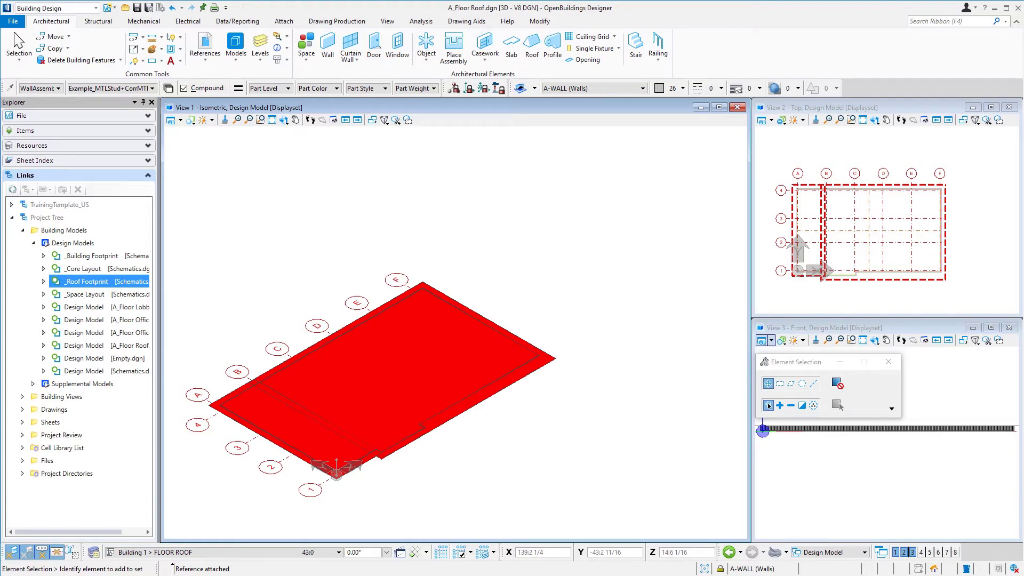
Start the Roof tool and set the roof slope to 2:12.
left_click(531, 47)
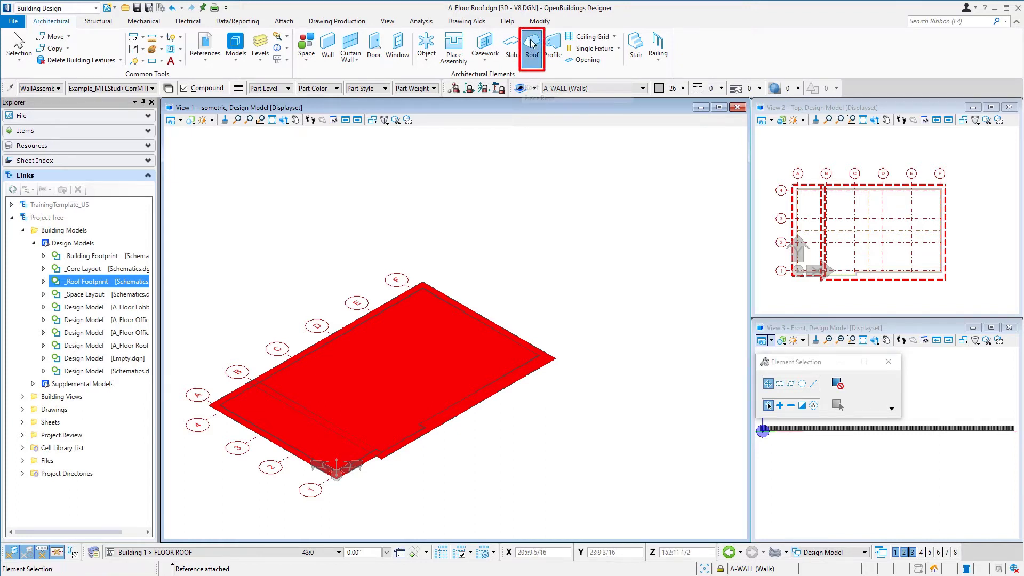
left_click(532, 43)
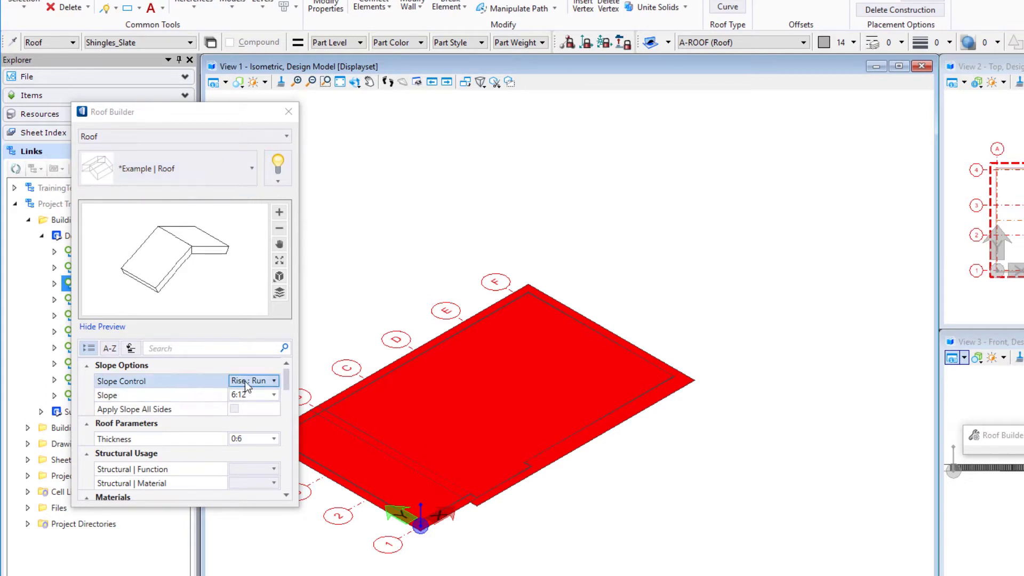
left_click(273, 381)
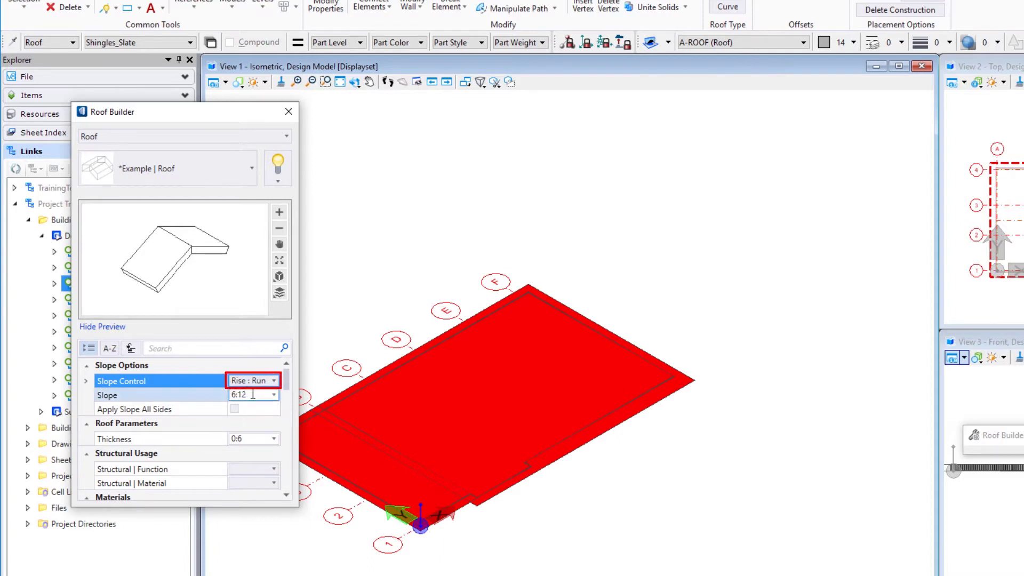
left_click(248, 395)
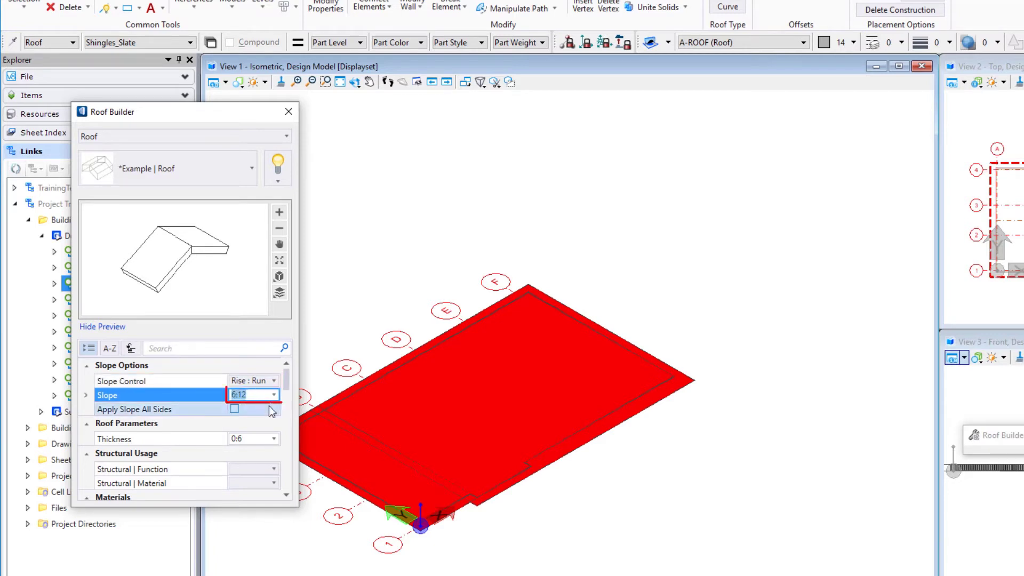
type("2:12")
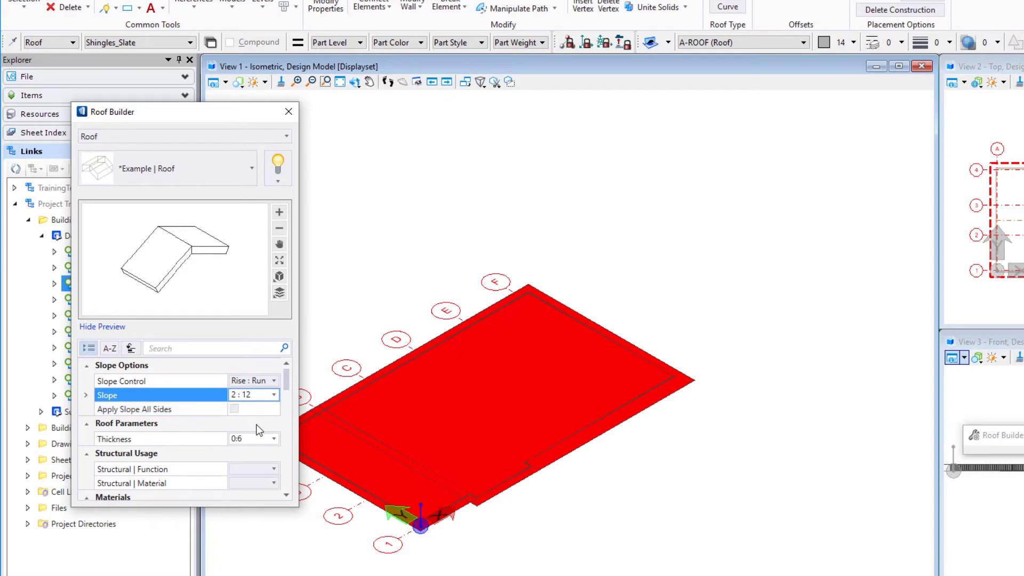
left_click(157, 439)
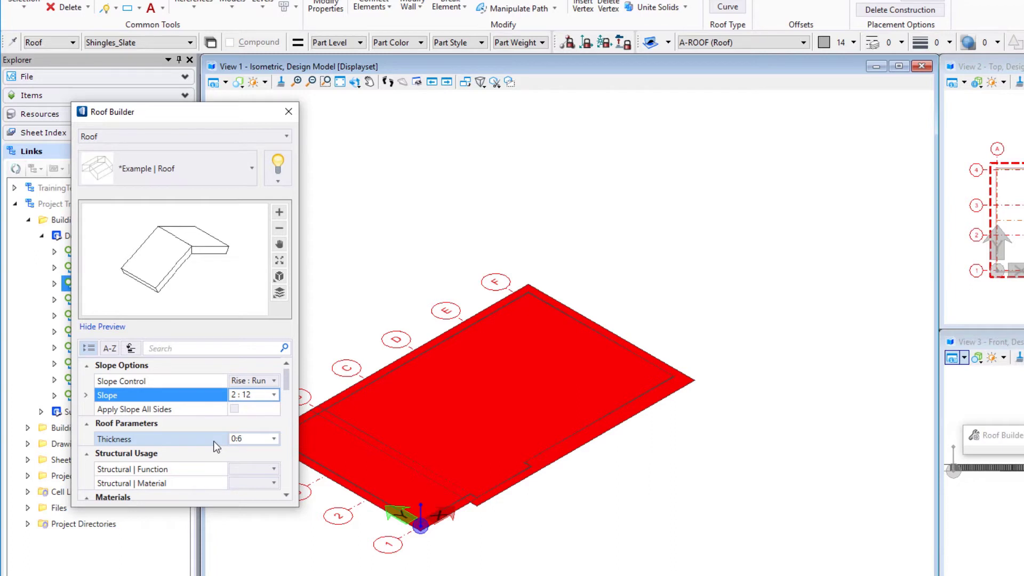
Choose Shingles_Slate as the roof's Part Definition.
left_click(253, 439)
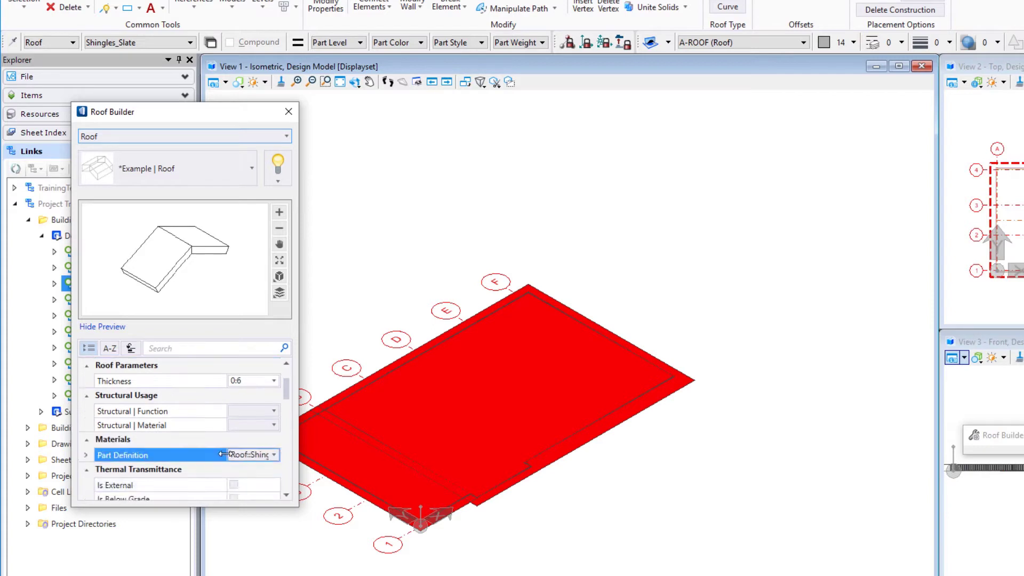
left_click(122, 454)
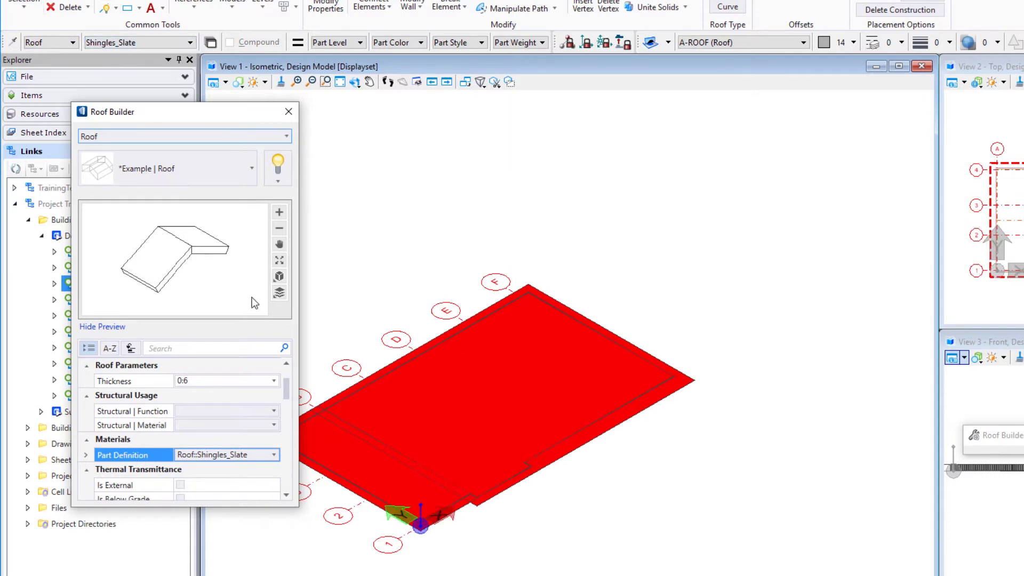
mouse_move(268, 327)
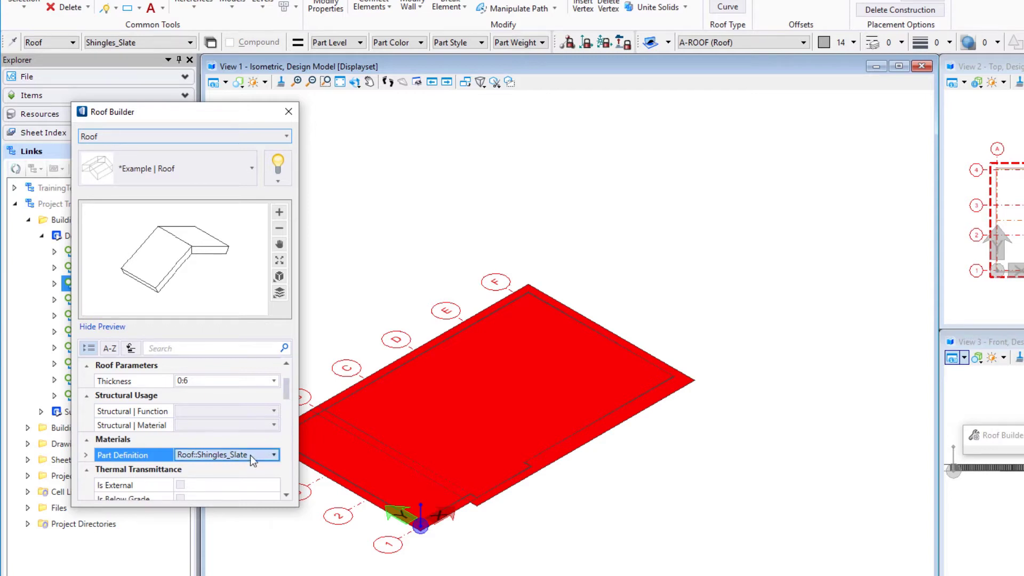
left_click(273, 454)
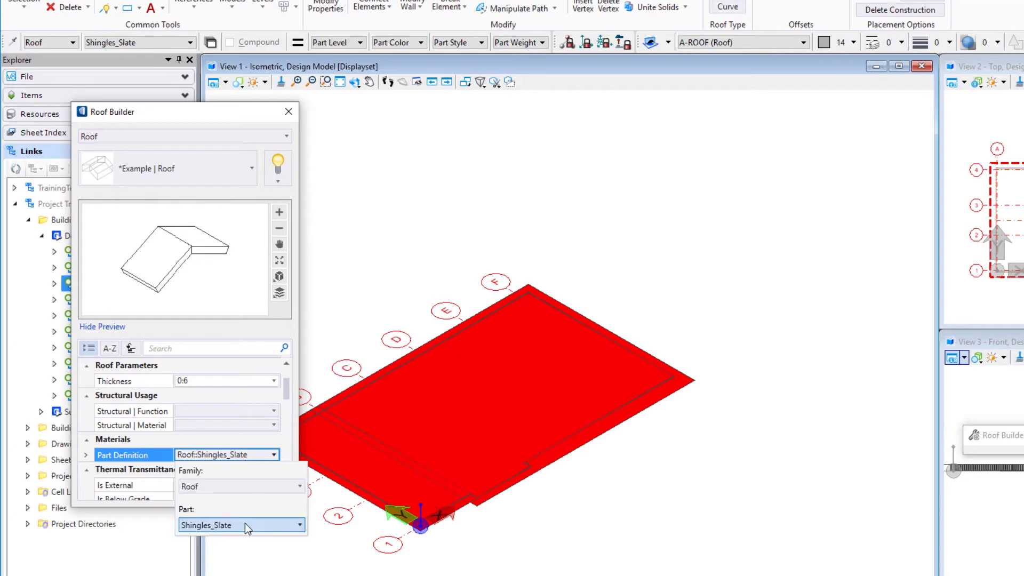
left_click(299, 524)
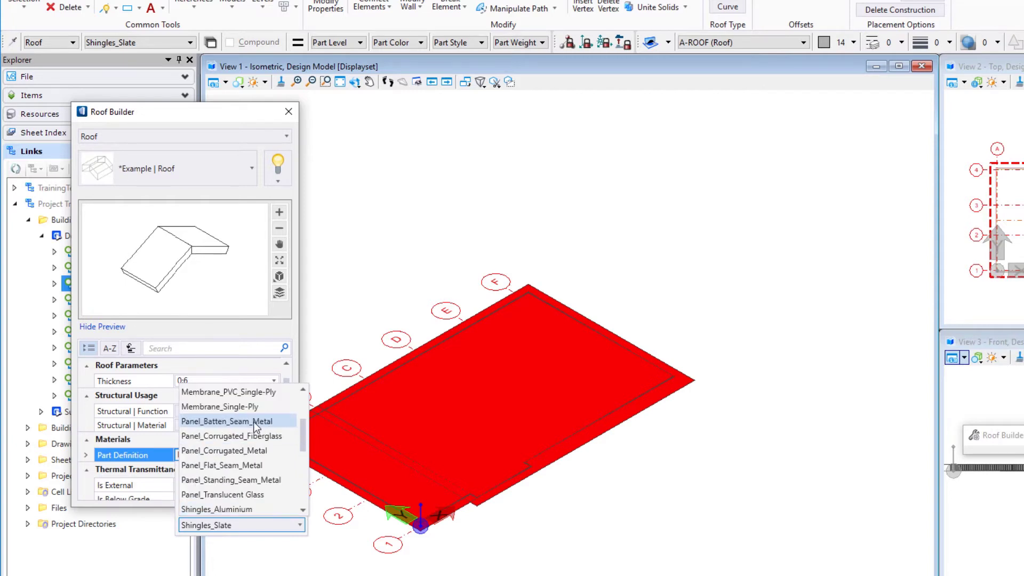
mouse_move(248, 451)
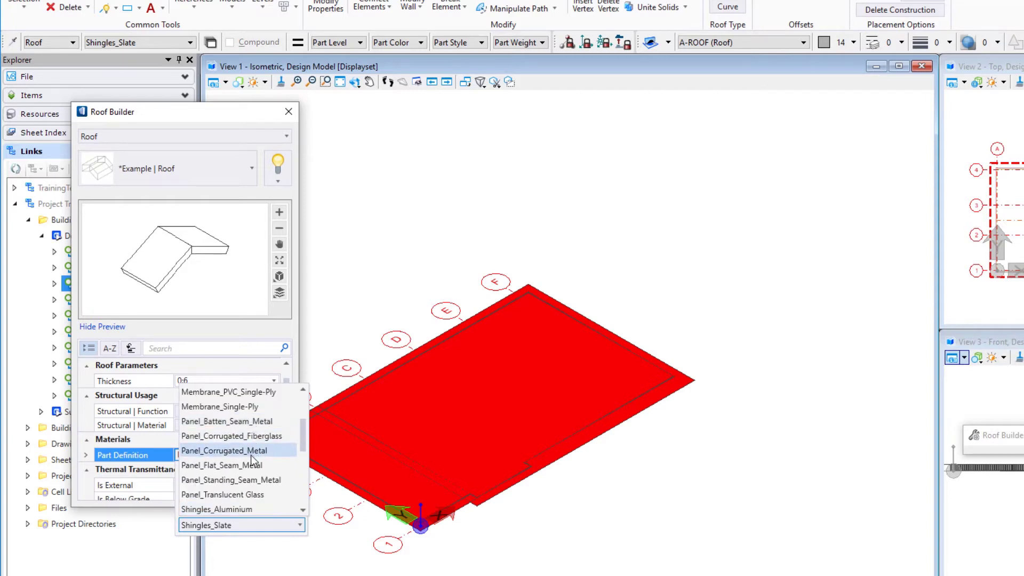
scroll("down", 3)
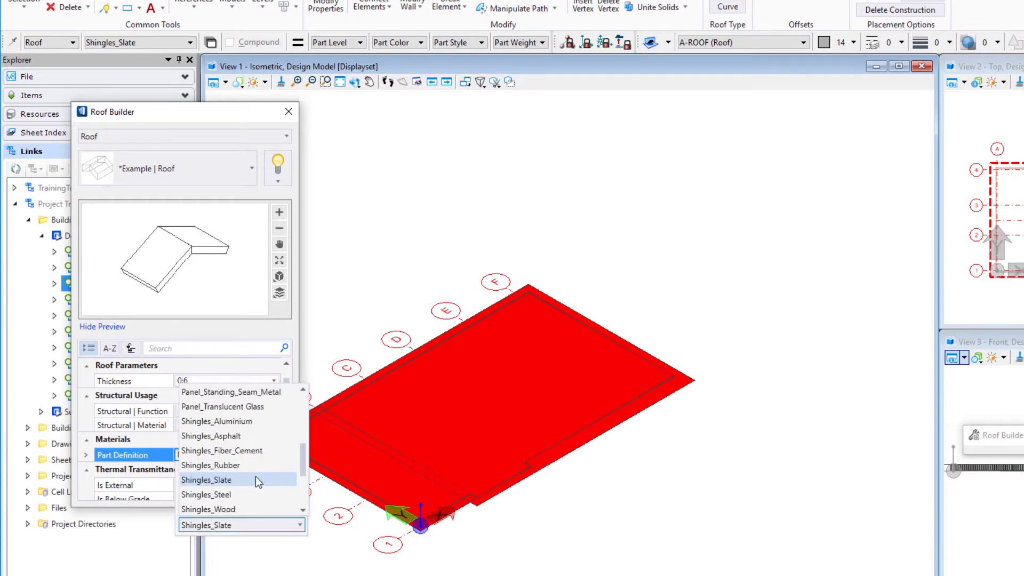
scroll("down", 3)
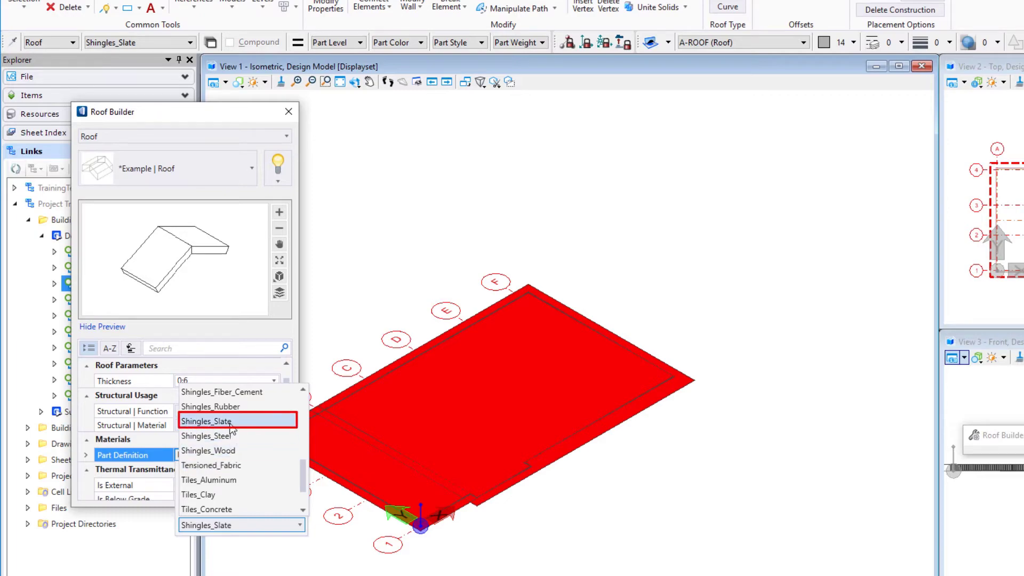
left_click(206, 421)
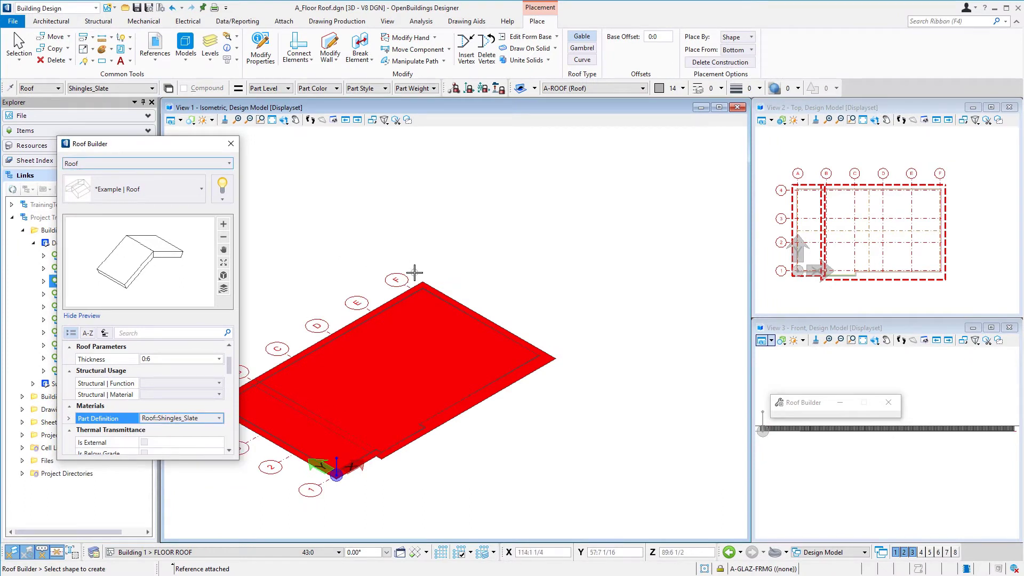
mouse_move(418, 275)
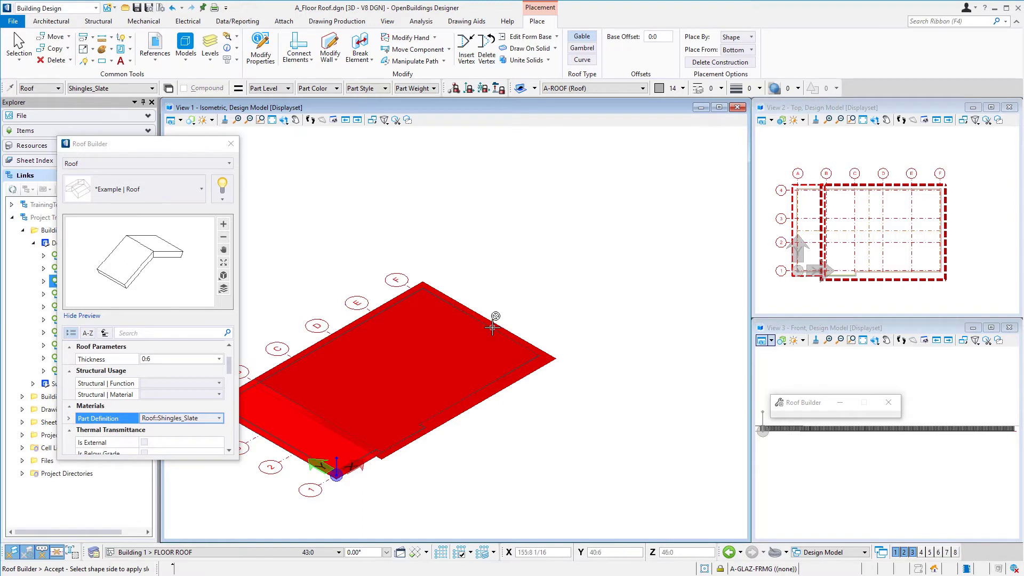
mouse_move(491, 317)
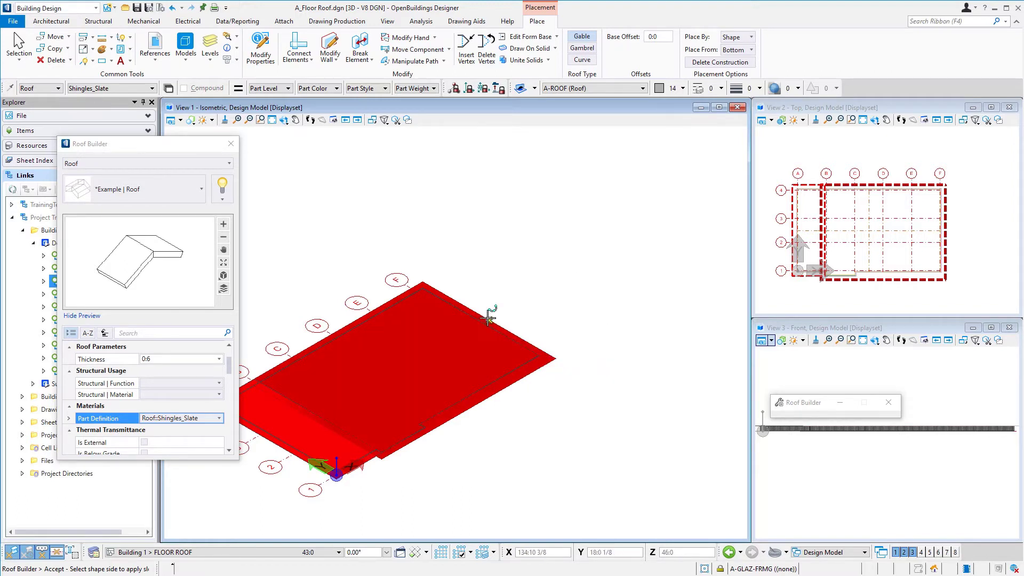
mouse_move(586, 258)
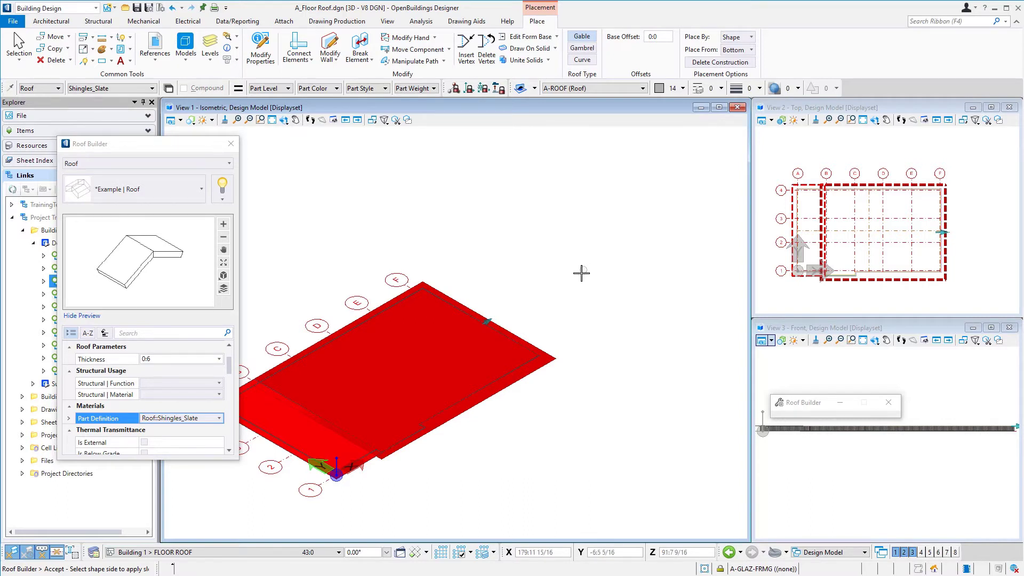
mouse_move(561, 282)
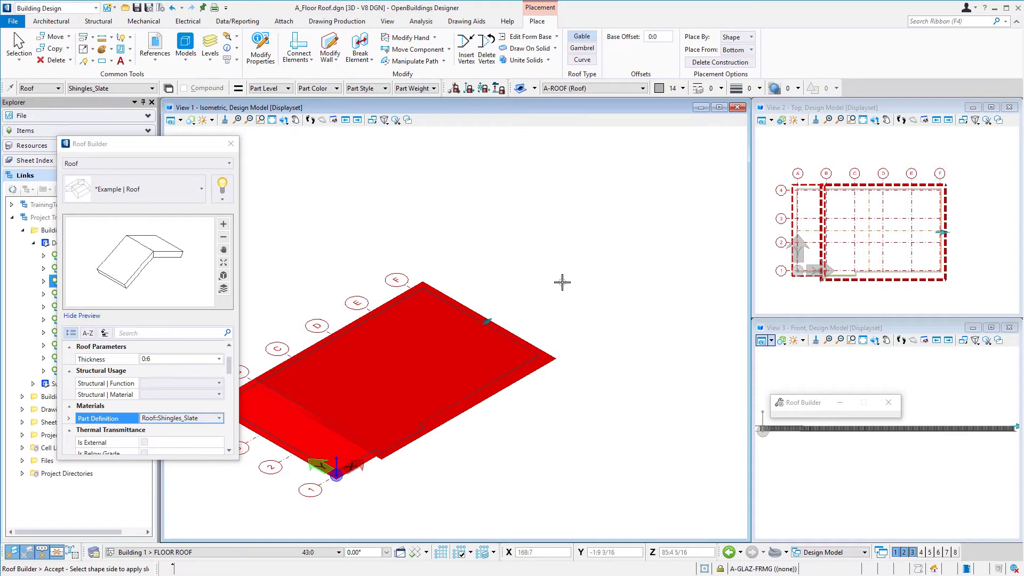
Accept the sloped slate roof placement on the larger red footprint shape.
right_click(561, 283)
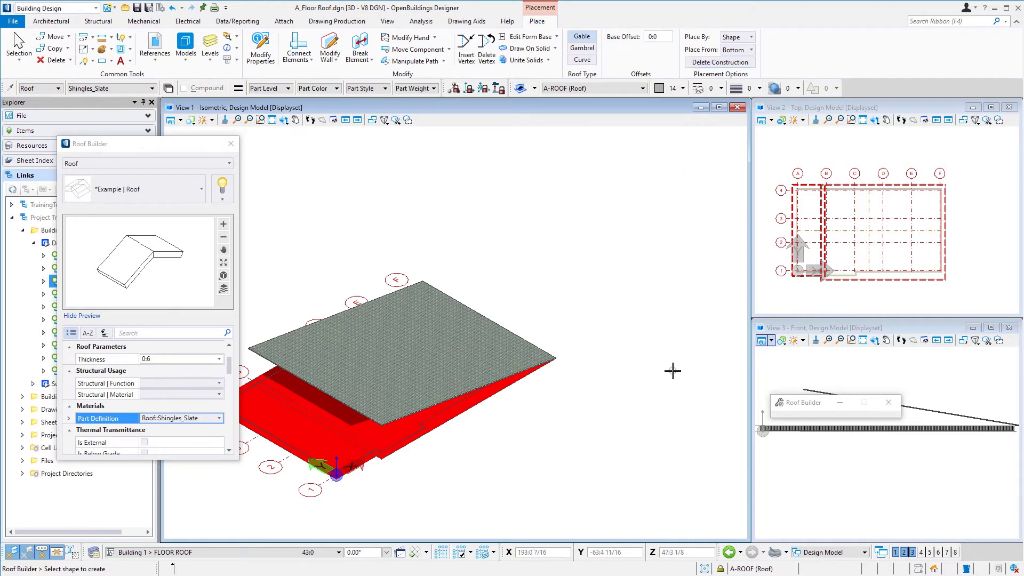
mouse_move(367, 497)
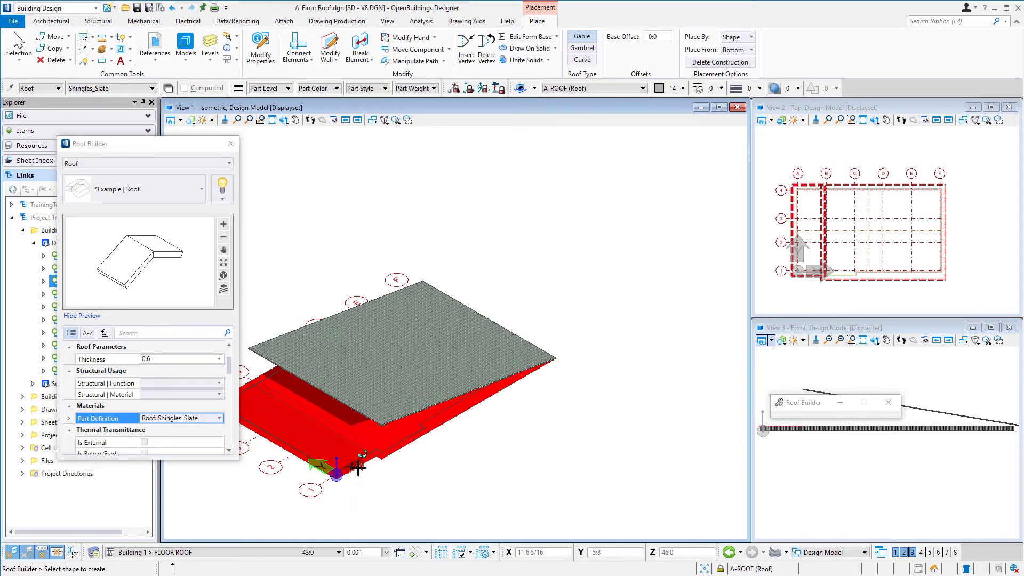
mouse_move(277, 453)
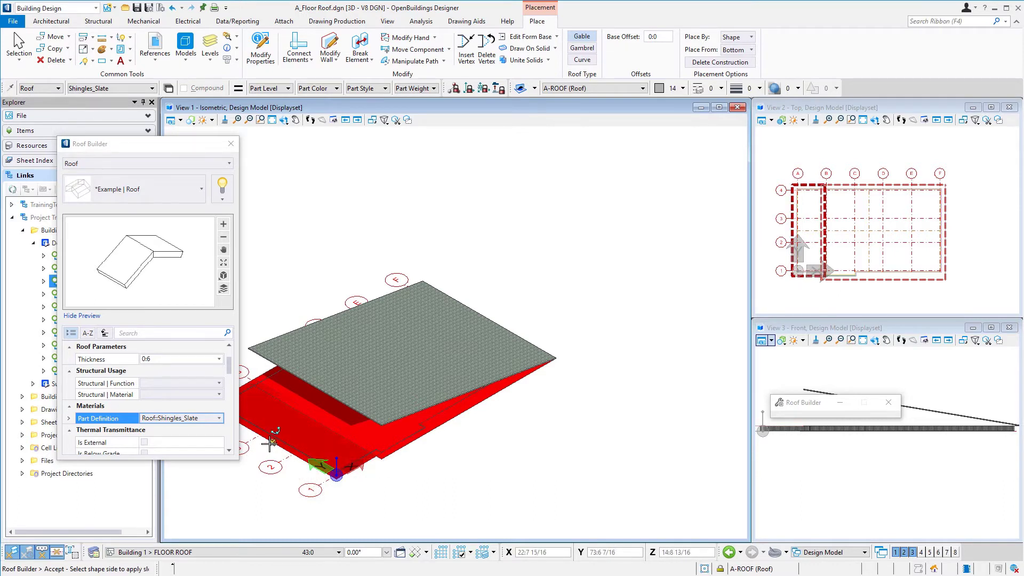
mouse_move(250, 457)
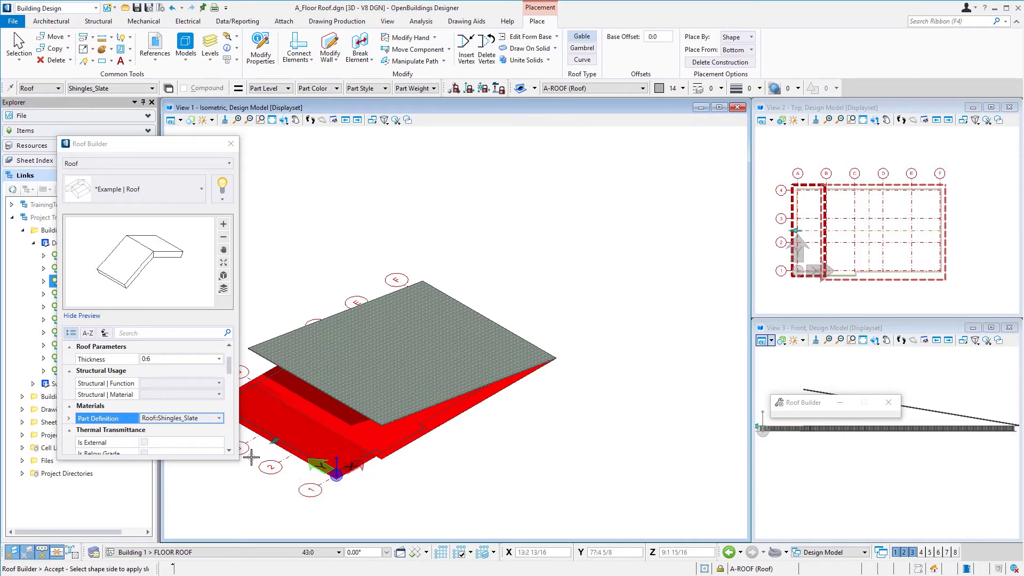
mouse_move(436, 483)
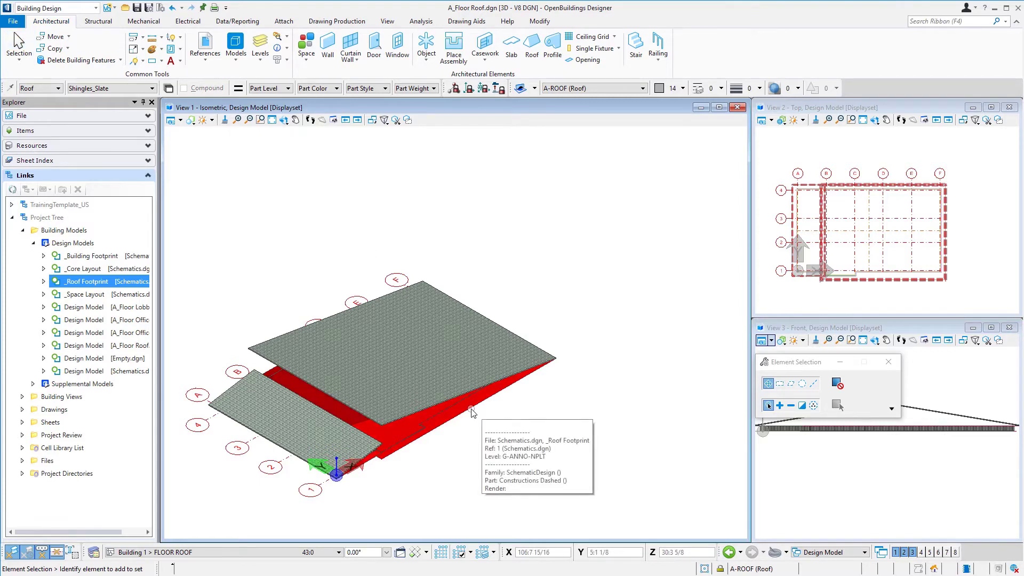
Detach the red Roof Footprint reference and confirm the alert.
right_click(471, 414)
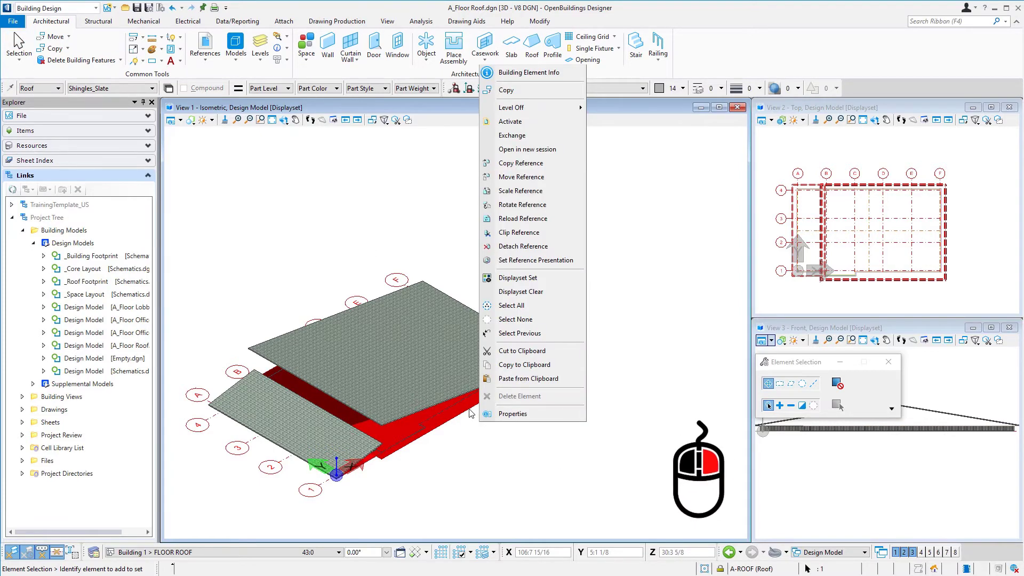
mouse_move(529, 251)
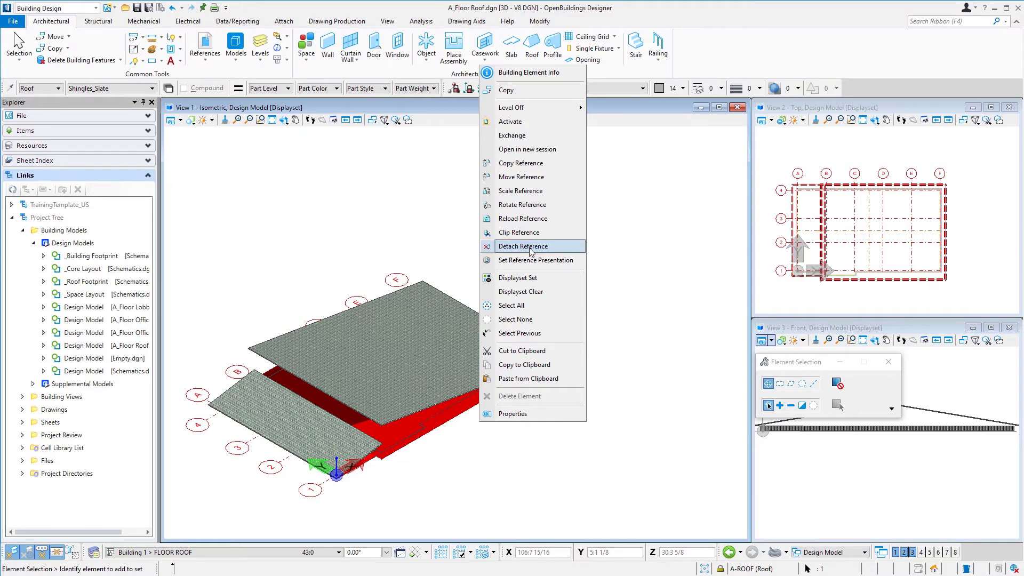
left_click(523, 247)
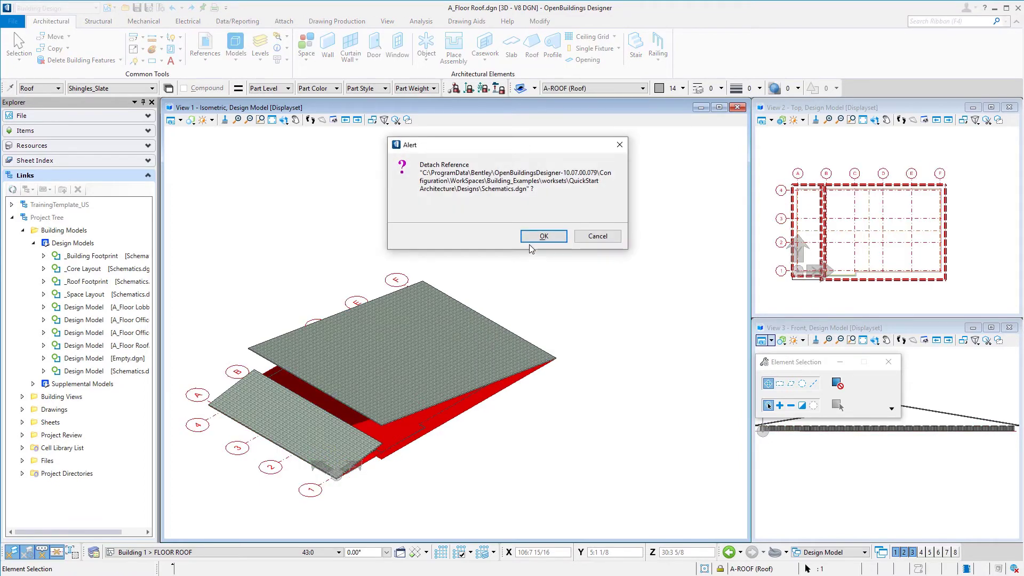
left_click(543, 236)
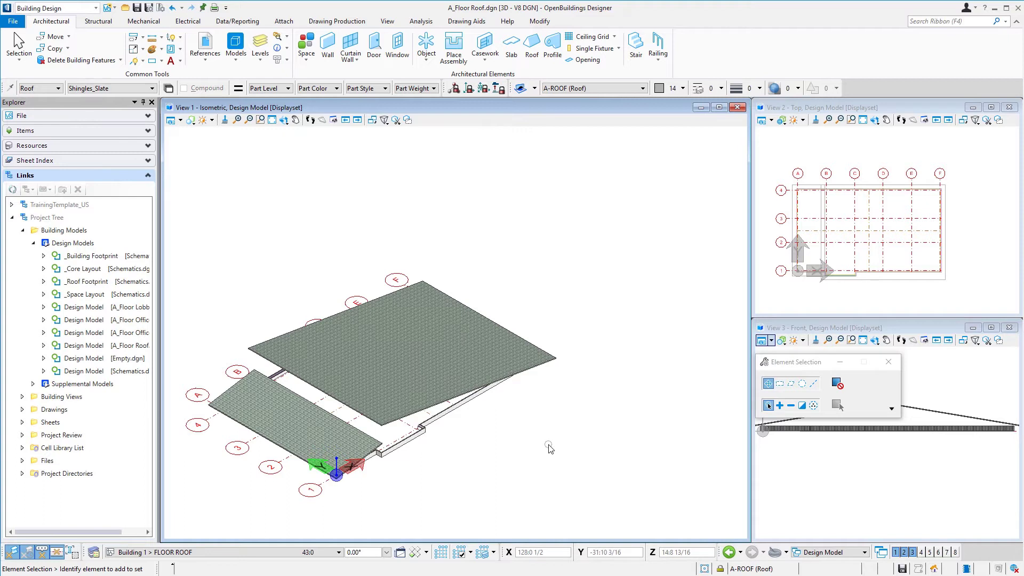
mouse_move(563, 448)
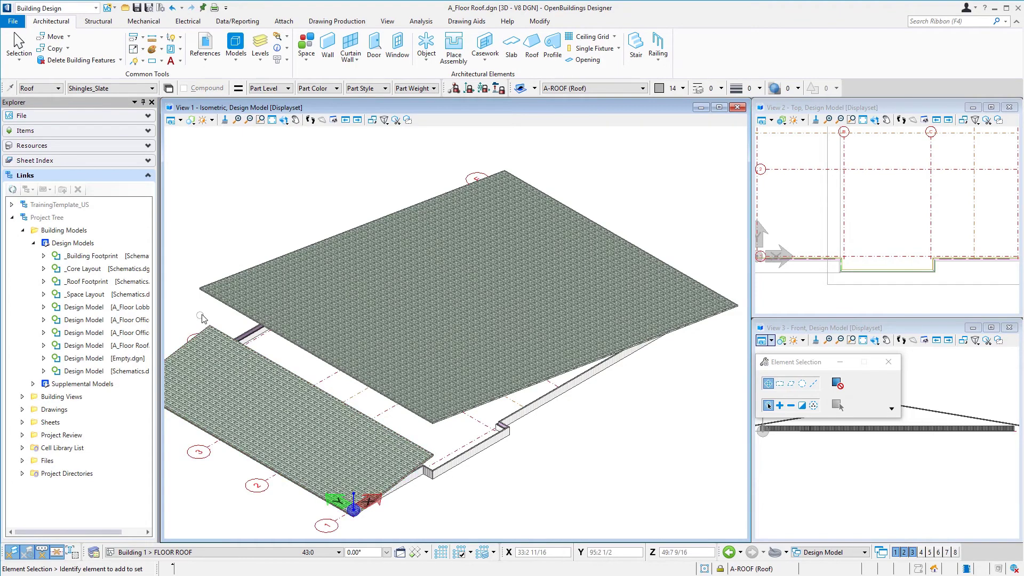
mouse_move(204, 313)
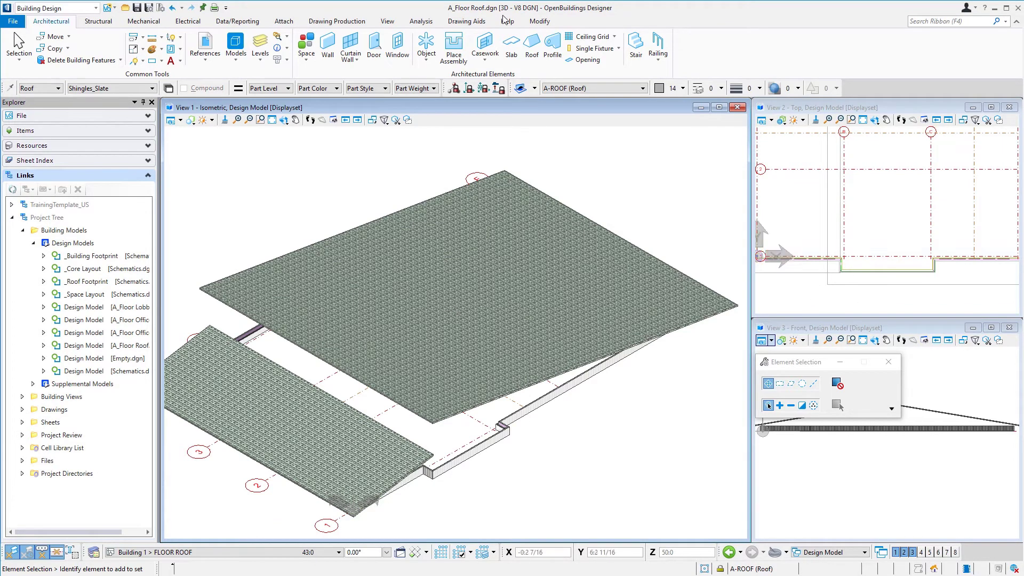
Fit the view, break the top wall near the roof junction, and orbit underneath.
left_click(539, 21)
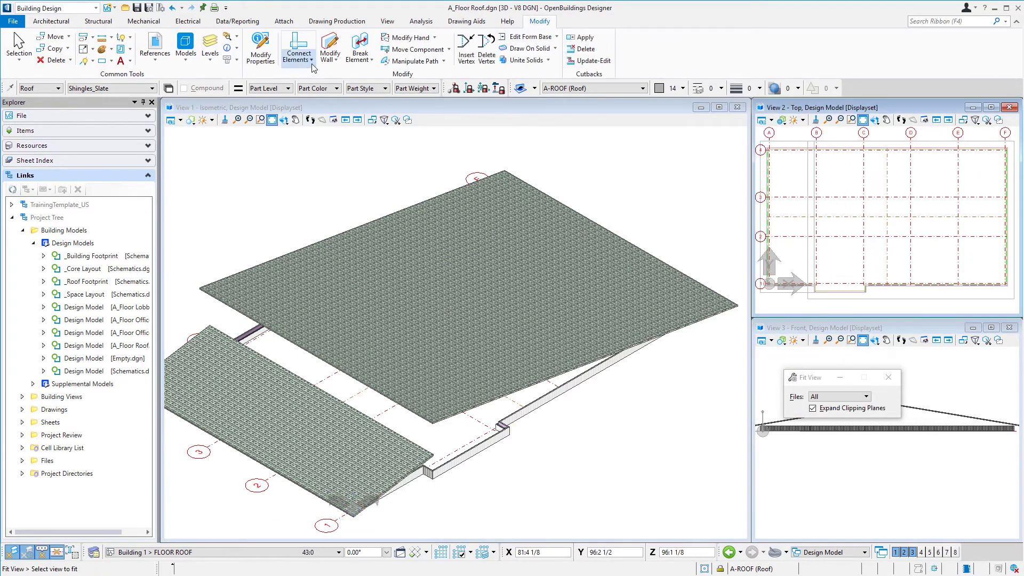
left_click(359, 48)
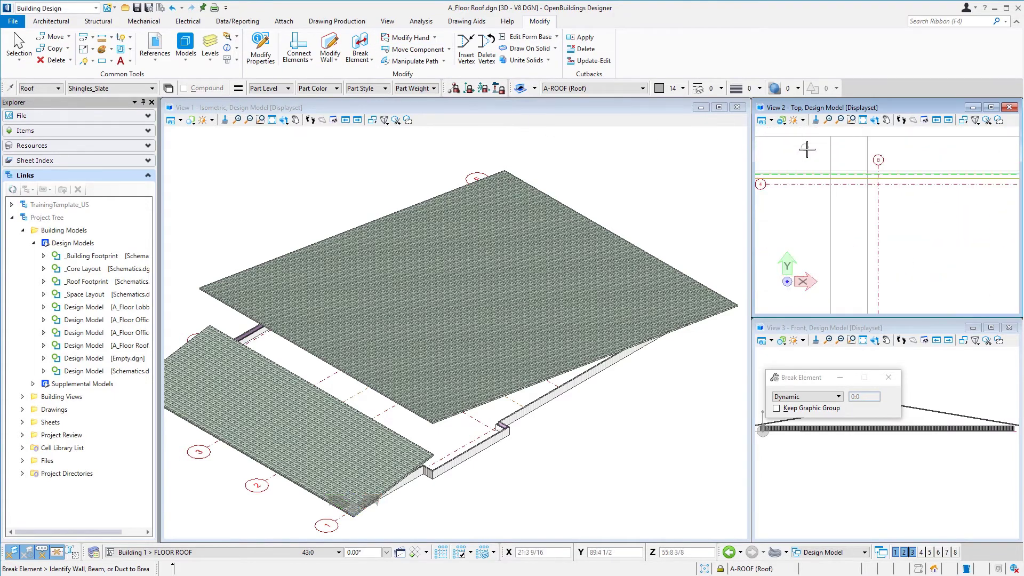
left_click(830, 176)
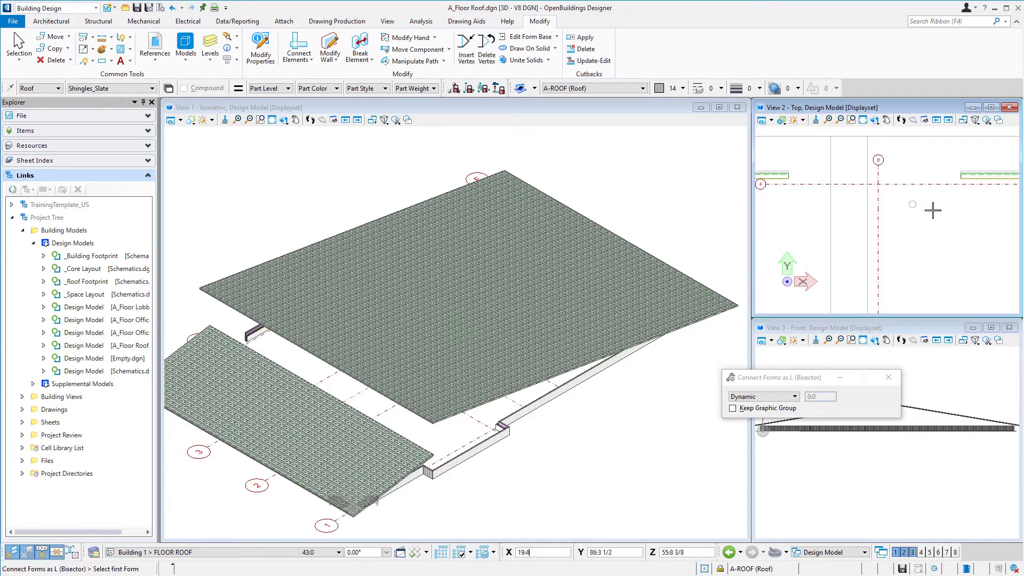
mouse_move(889, 174)
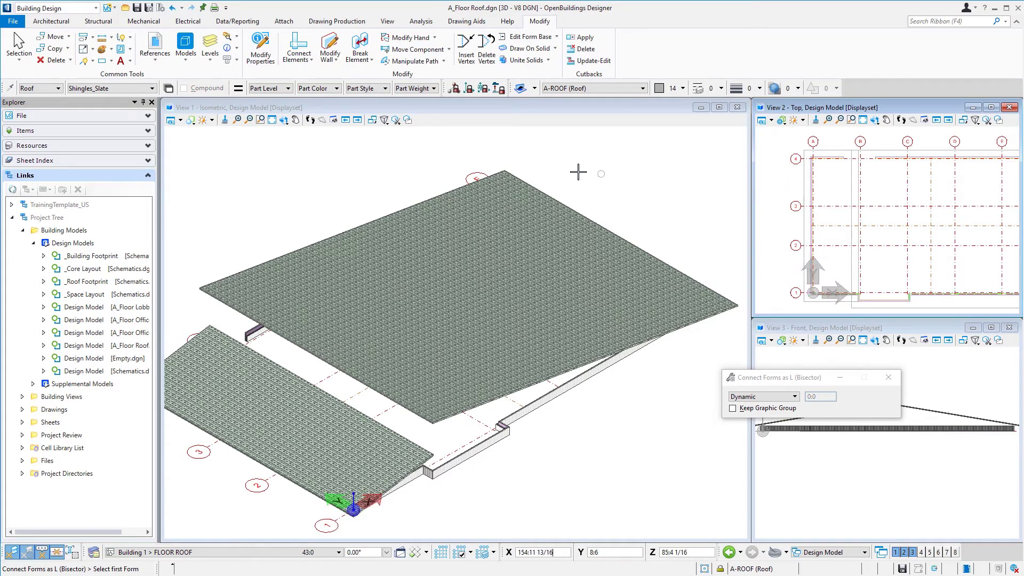
mouse_move(405, 133)
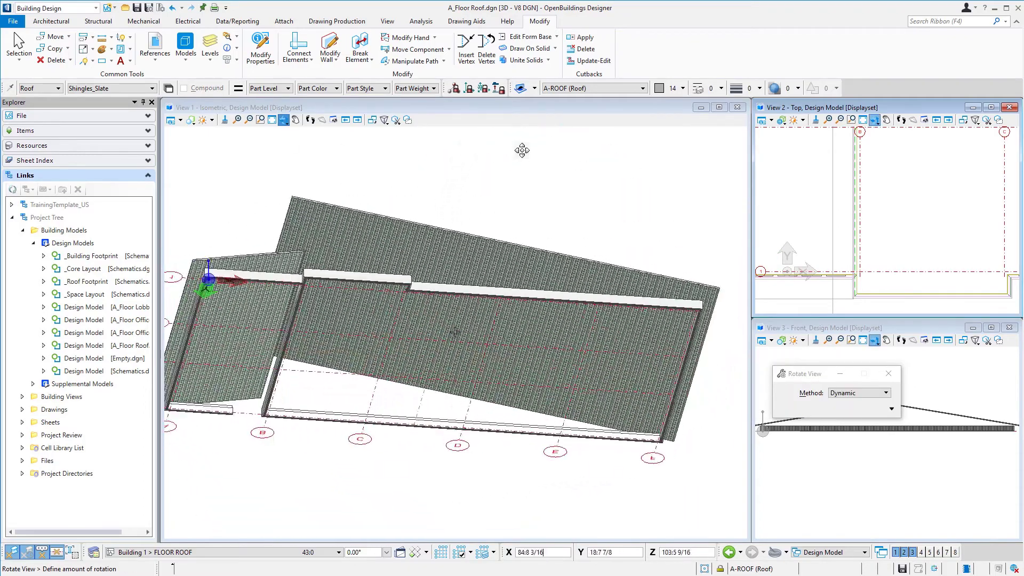
left_click_drag(522, 150, 614, 172)
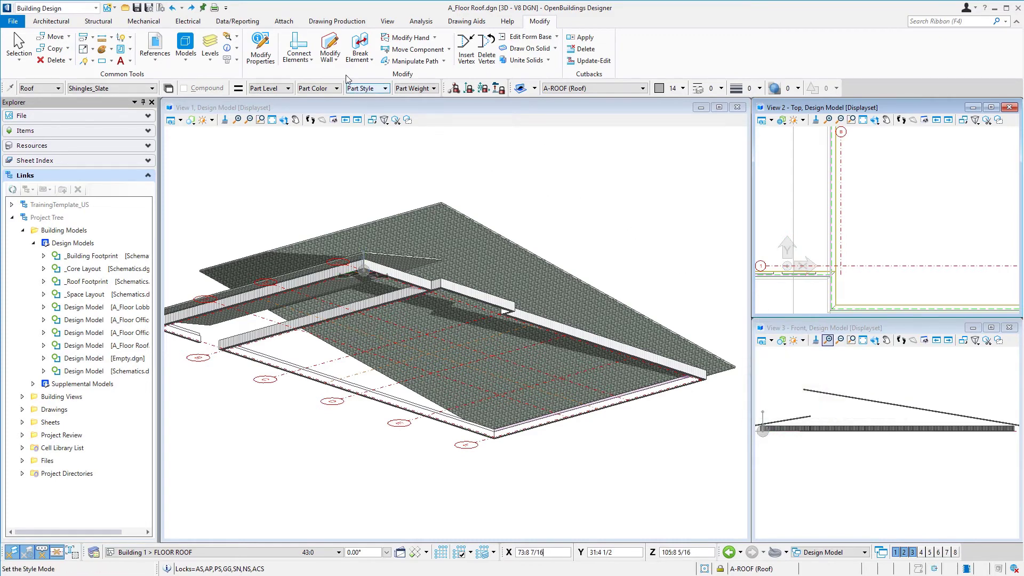
Set up Extend Linear Form with the To Imaginary Line method on the parapet wall.
left_click(329, 48)
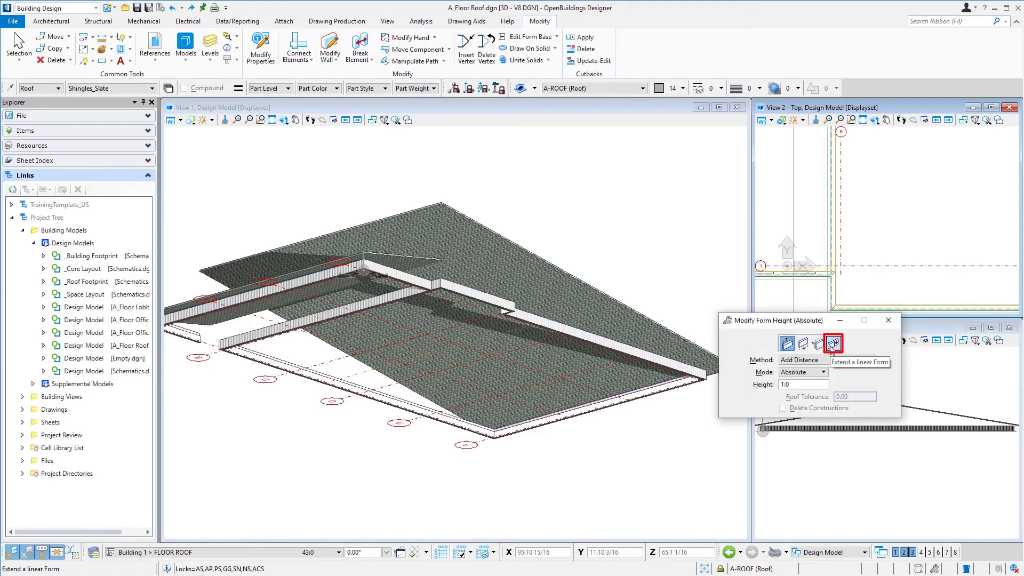
left_click(832, 343)
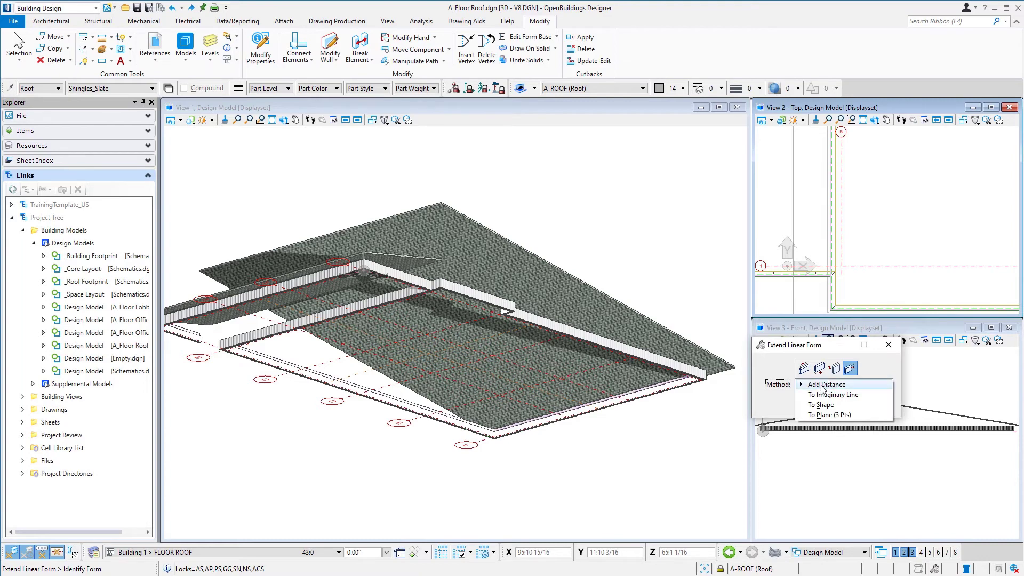
mouse_move(832, 395)
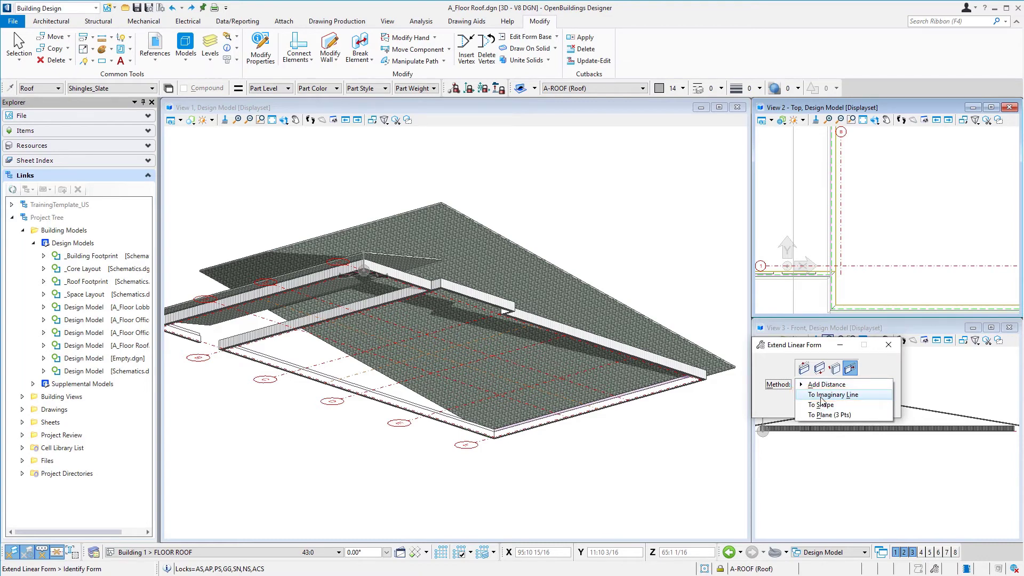
left_click(831, 394)
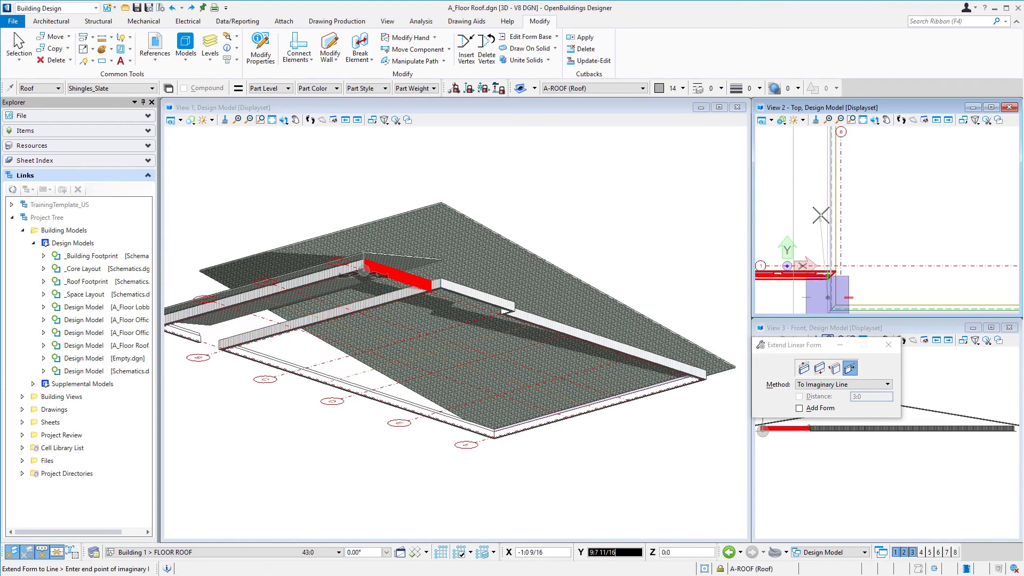
mouse_move(825, 216)
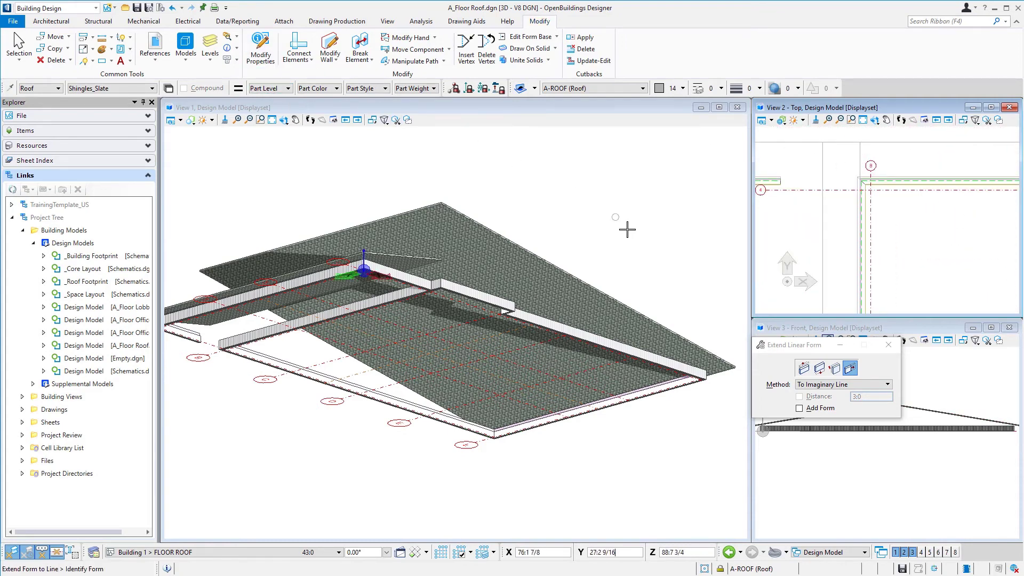
mouse_move(620, 235)
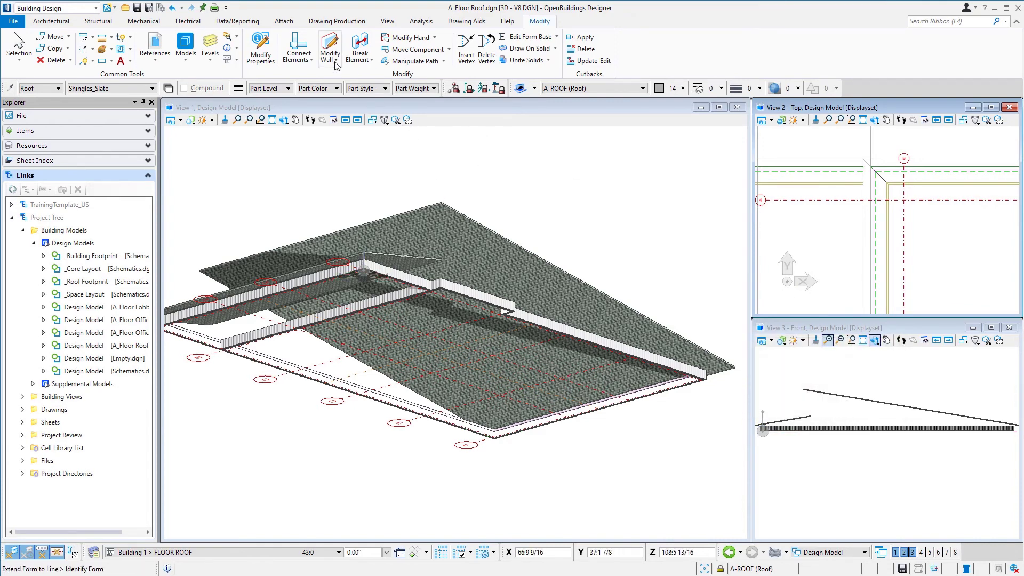
Start the Adjust Wall Top tool to raise the walls up to the roof.
left_click(329, 47)
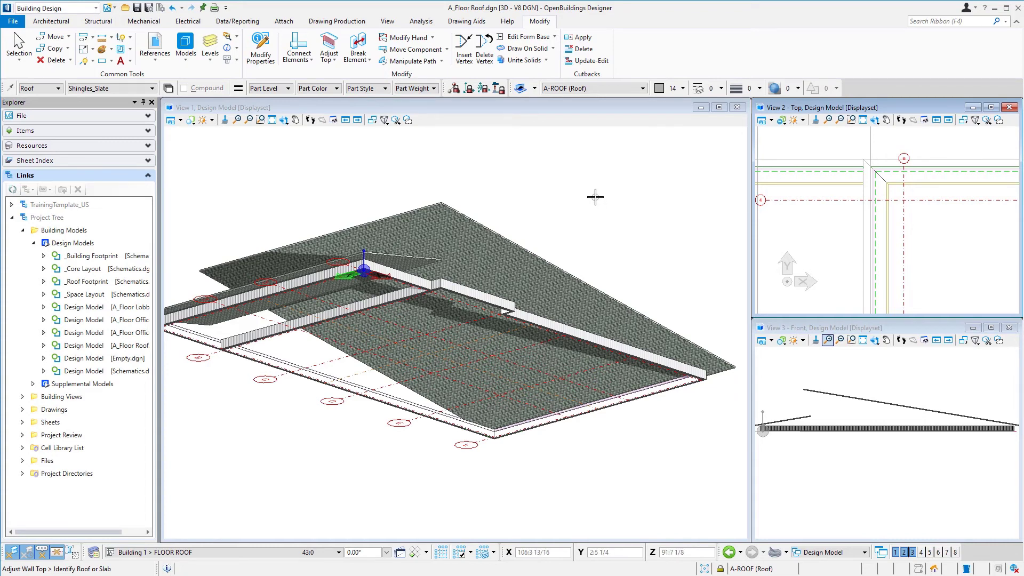
mouse_move(410, 251)
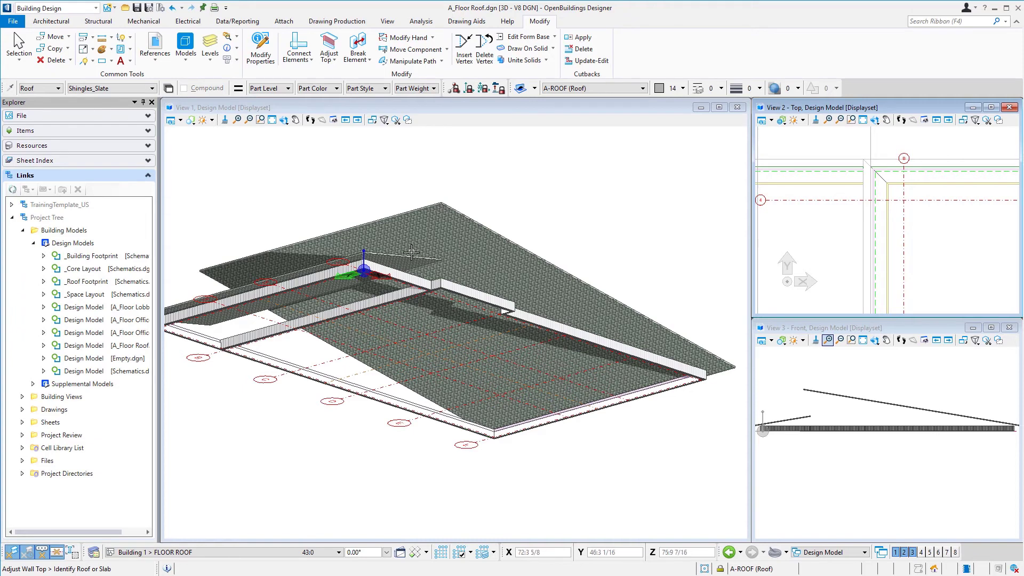